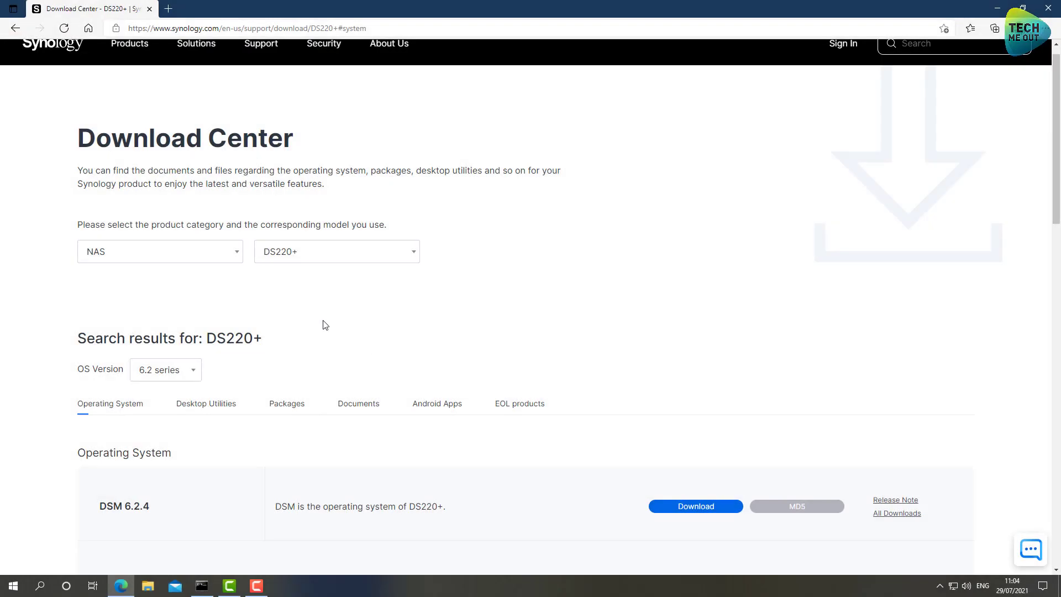
{"action": "mouse_move", "coordinate": [346, 348]}
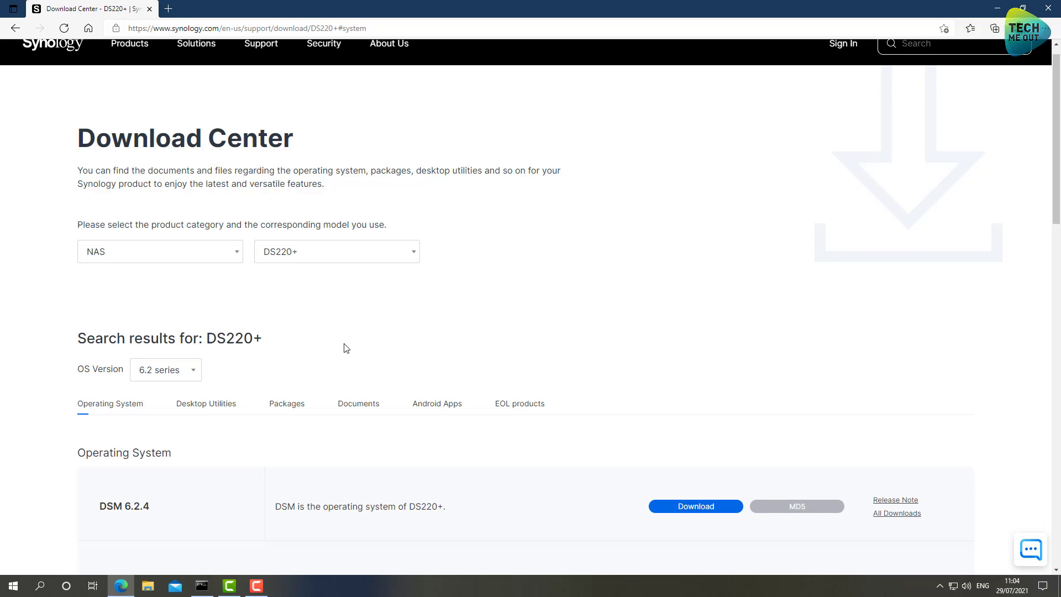
{"action": "mouse_move", "coordinate": [343, 343]}
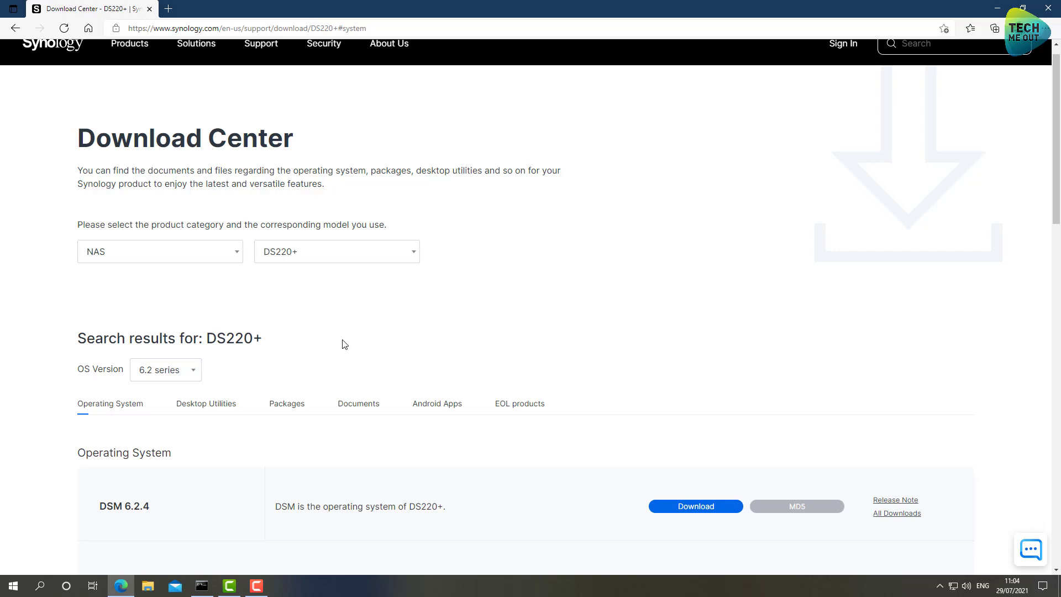
{"action": "mouse_move", "coordinate": [107, 255]}
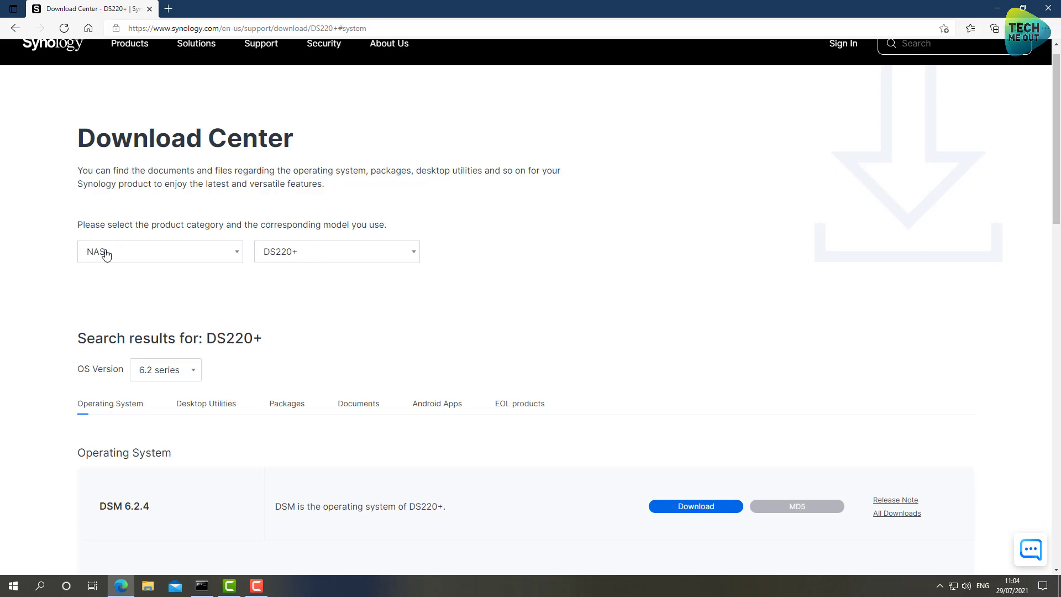
{"action": "mouse_move", "coordinate": [321, 258]}
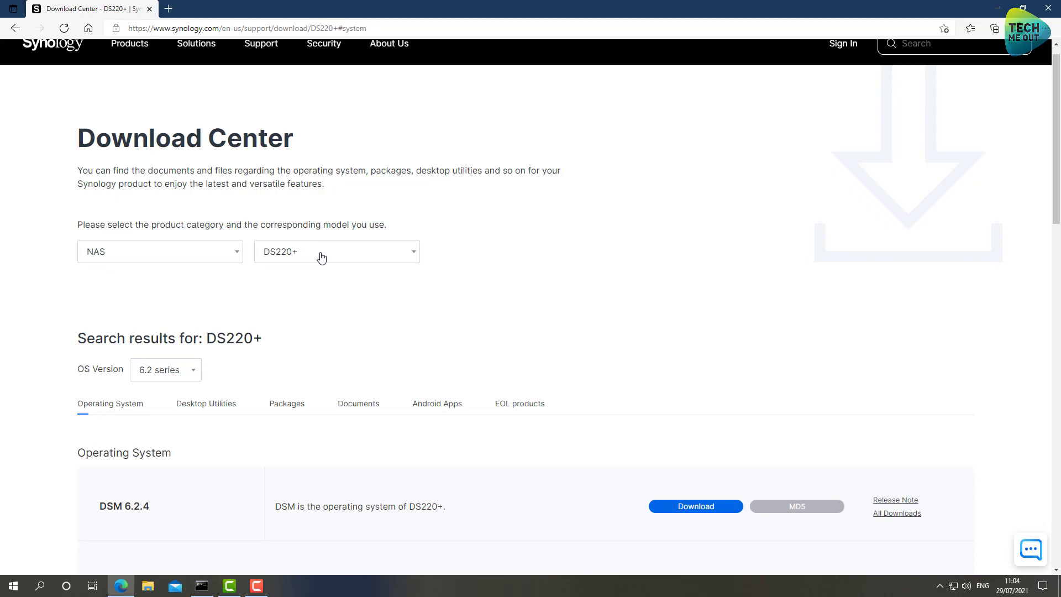
{"action": "mouse_move", "coordinate": [275, 387]}
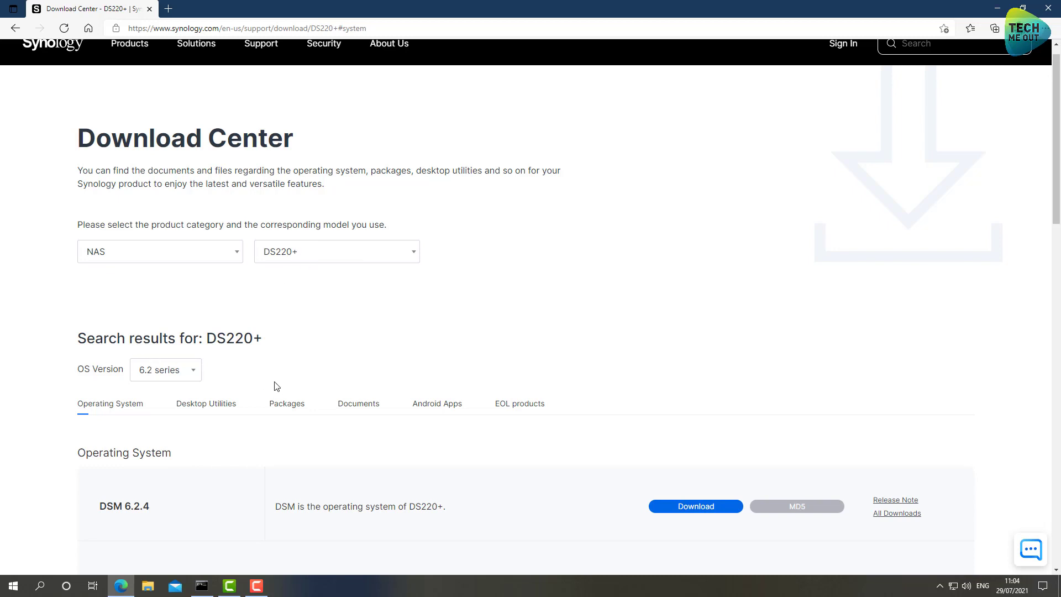
Switch the DS220+ downloads to the 7.0 series and download the DSM 7.0 entry
{"action": "left_click", "coordinate": [164, 369]}
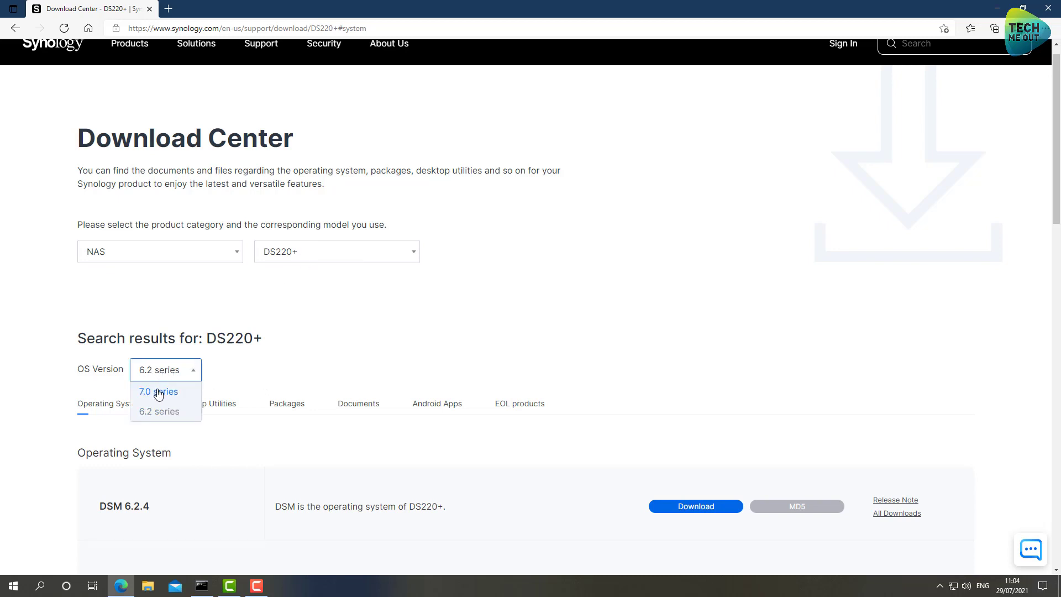
{"action": "left_click", "coordinate": [158, 391]}
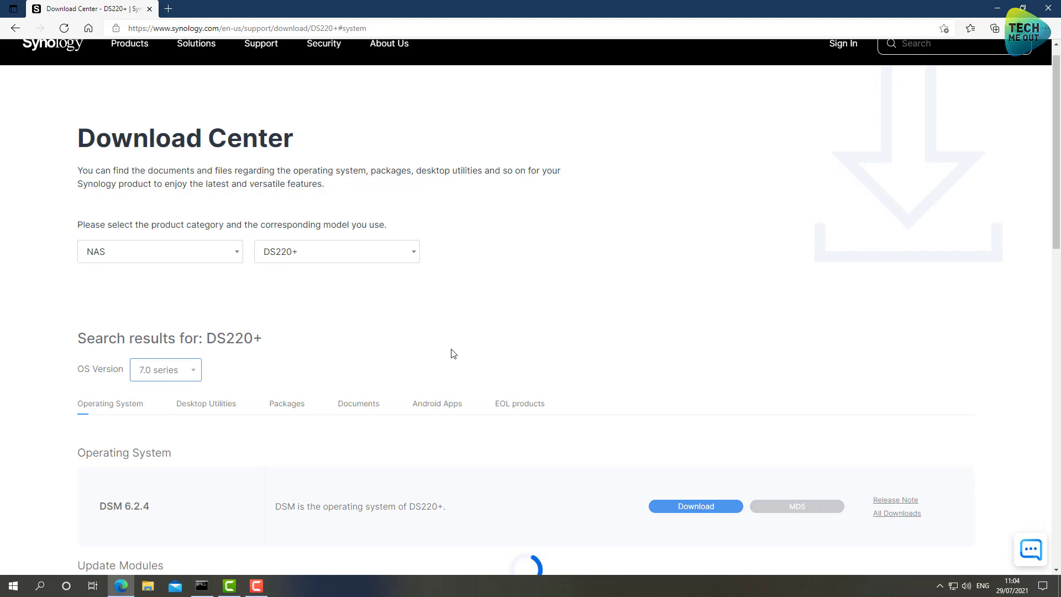
{"action": "scroll", "scroll_direction": "down", "scroll_amount": 3}
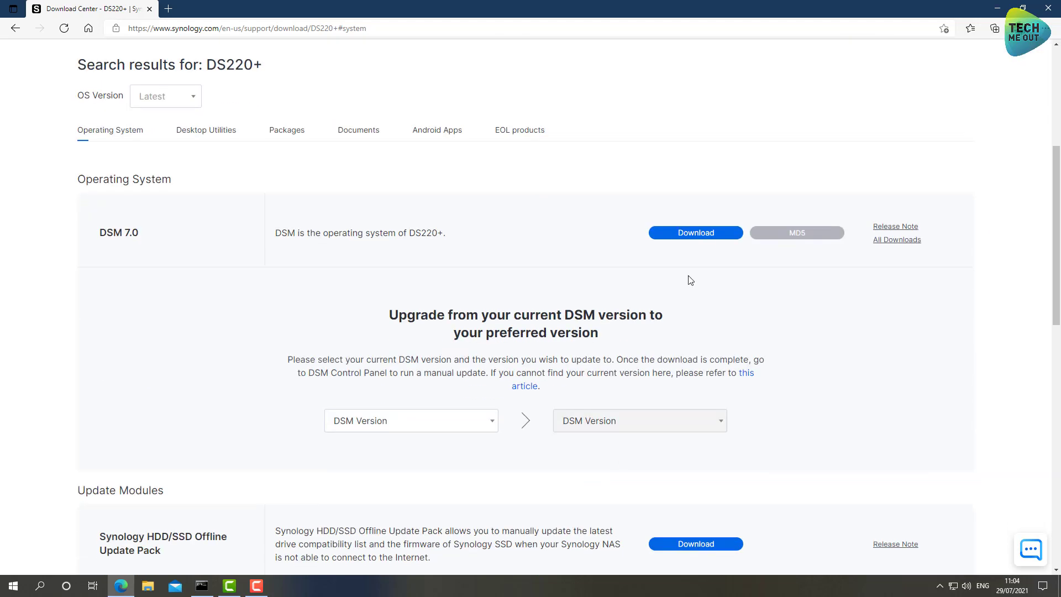
{"action": "mouse_move", "coordinate": [685, 237]}
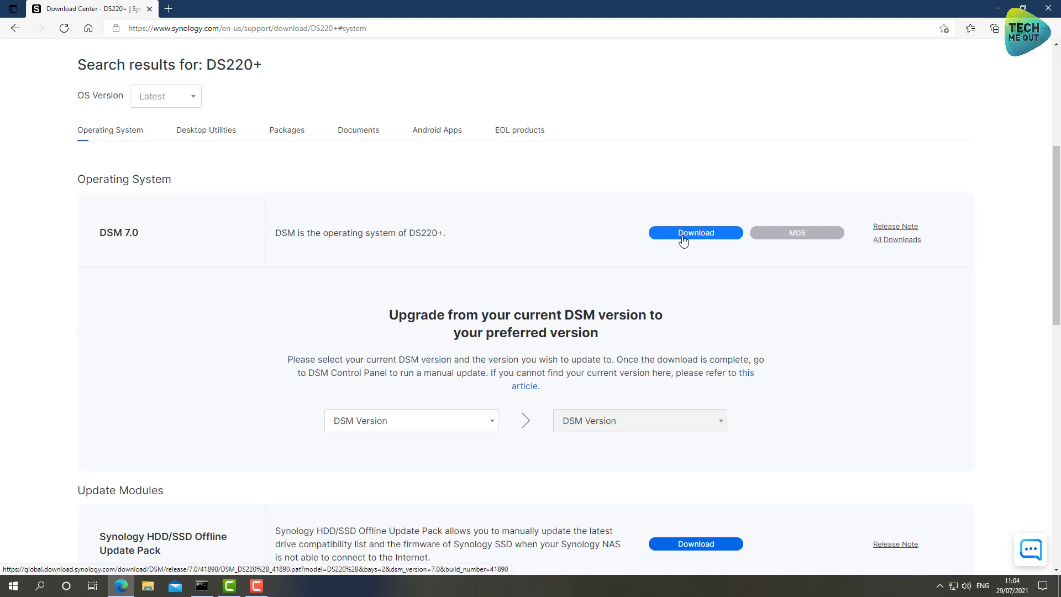
{"action": "mouse_move", "coordinate": [634, 185]}
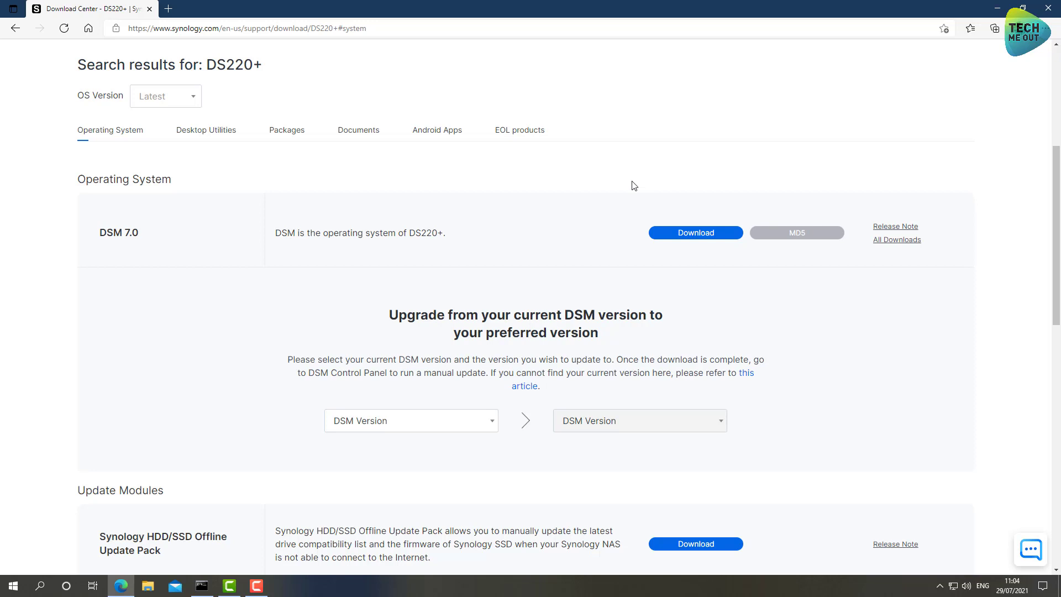
{"action": "mouse_move", "coordinate": [210, 540]}
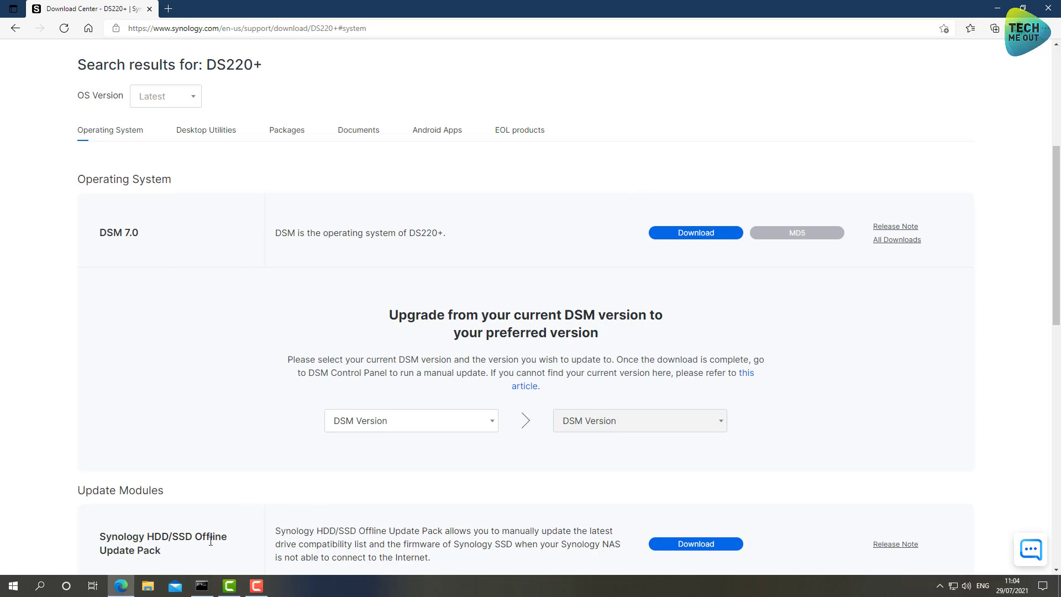
{"action": "left_click", "coordinate": [200, 586]}
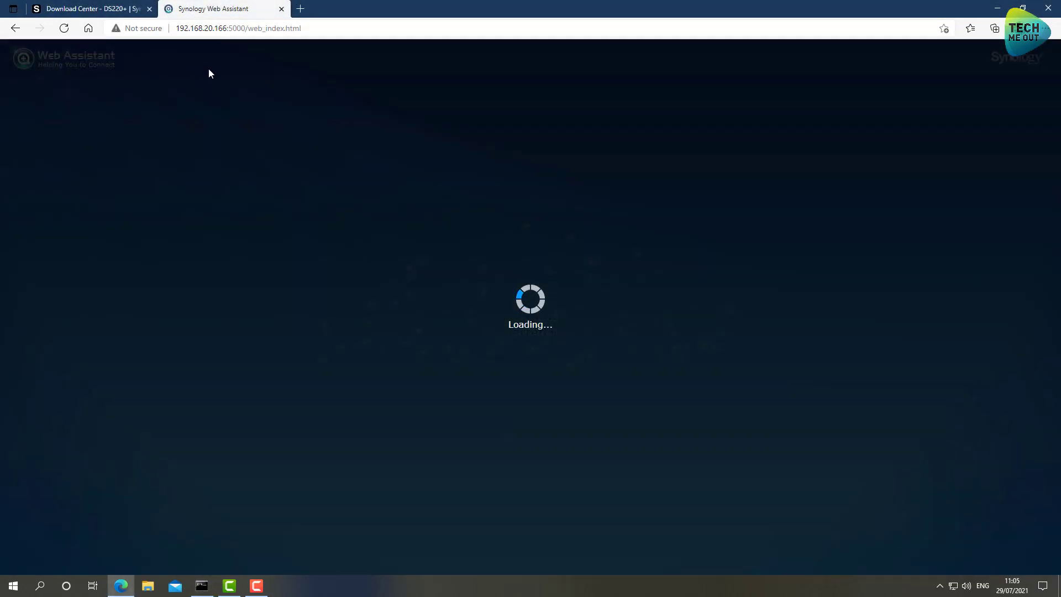
{"action": "mouse_move", "coordinate": [484, 157]}
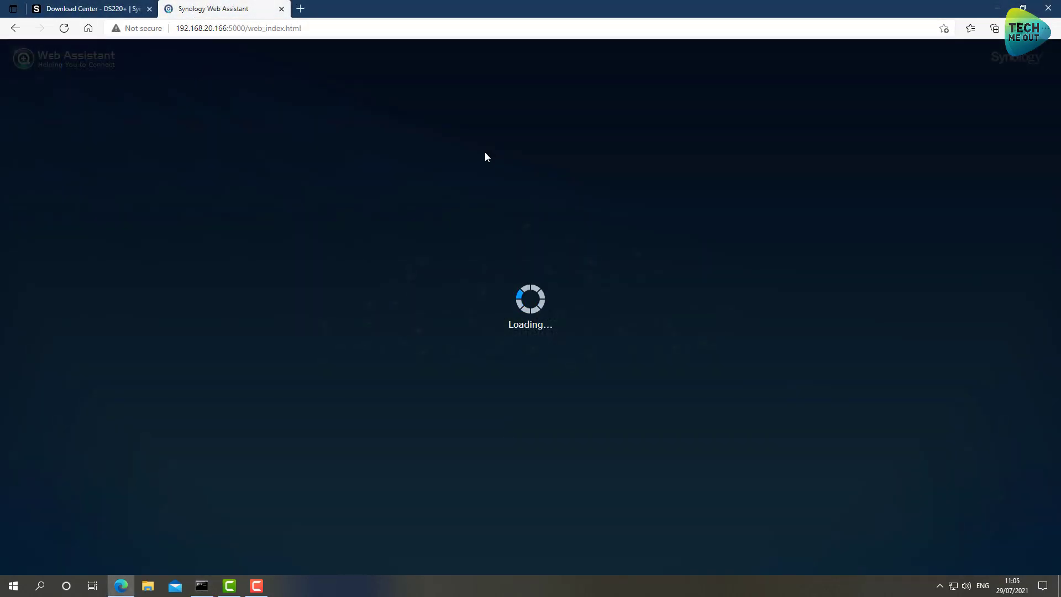
{"action": "mouse_move", "coordinate": [490, 158]}
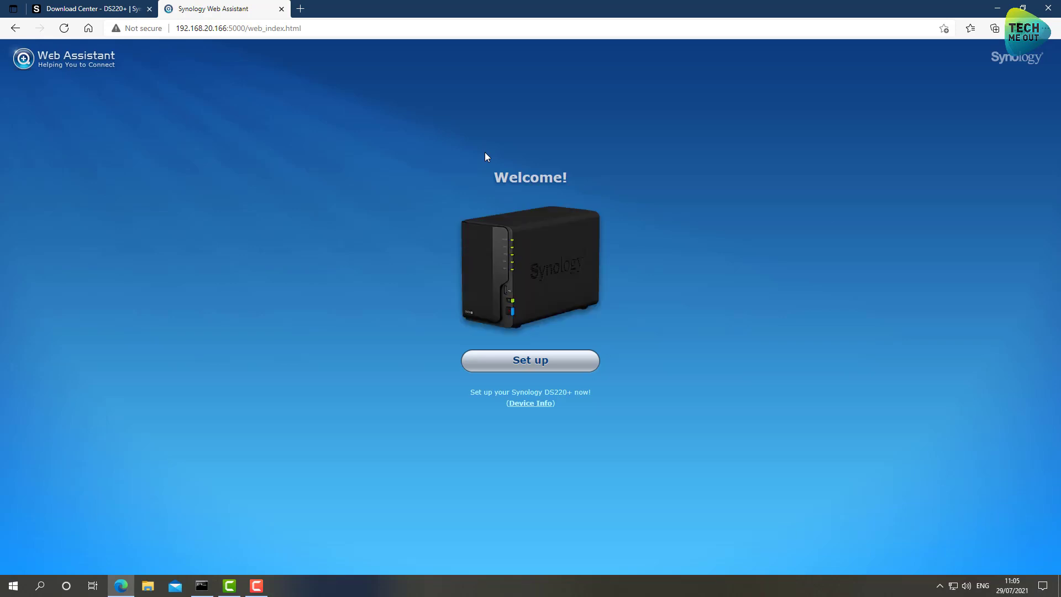
{"action": "mouse_move", "coordinate": [530, 261]}
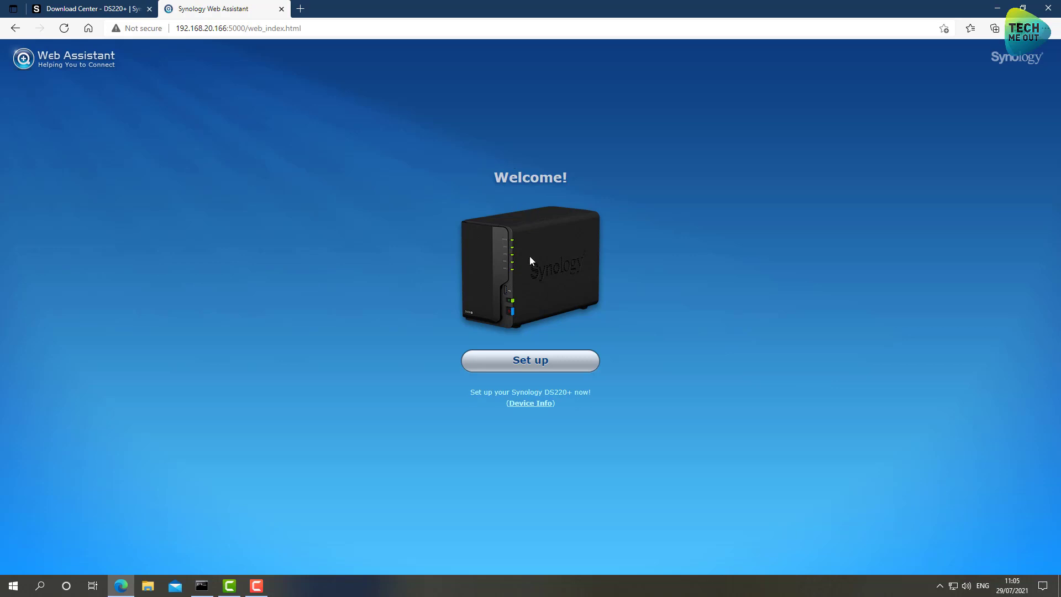
Start setup with a manual install and choose the DSM_DS220+_41890.pat file
{"action": "left_click", "coordinate": [530, 361]}
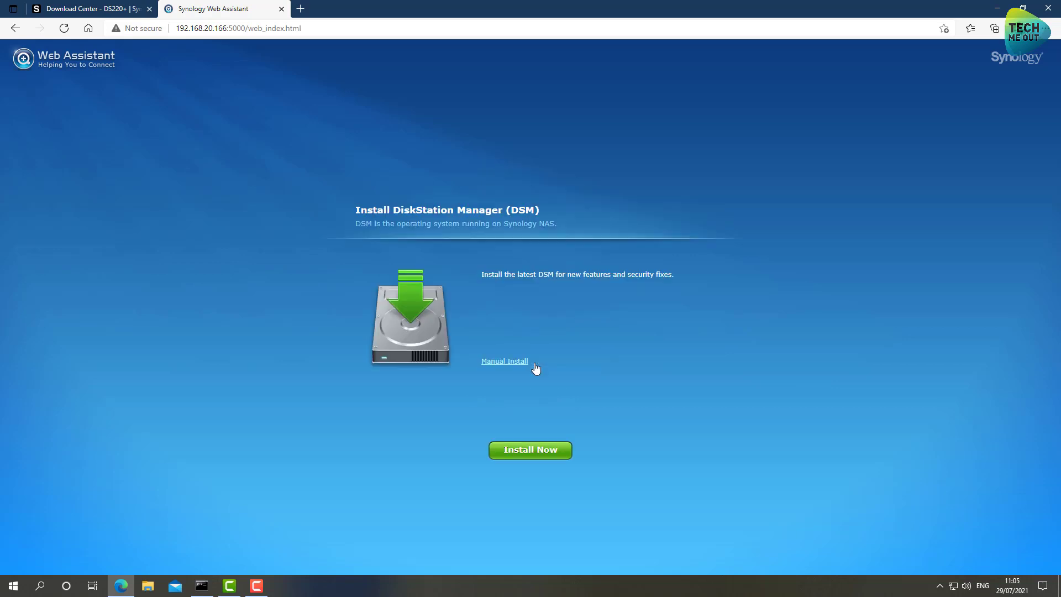
{"action": "left_click", "coordinate": [504, 361]}
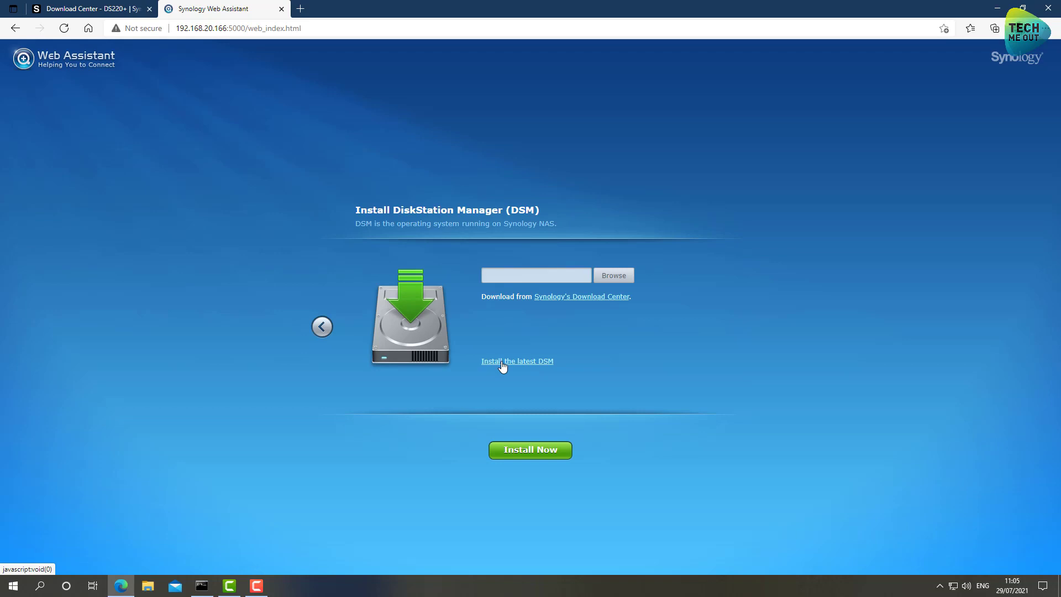
{"action": "left_click", "coordinate": [611, 275]}
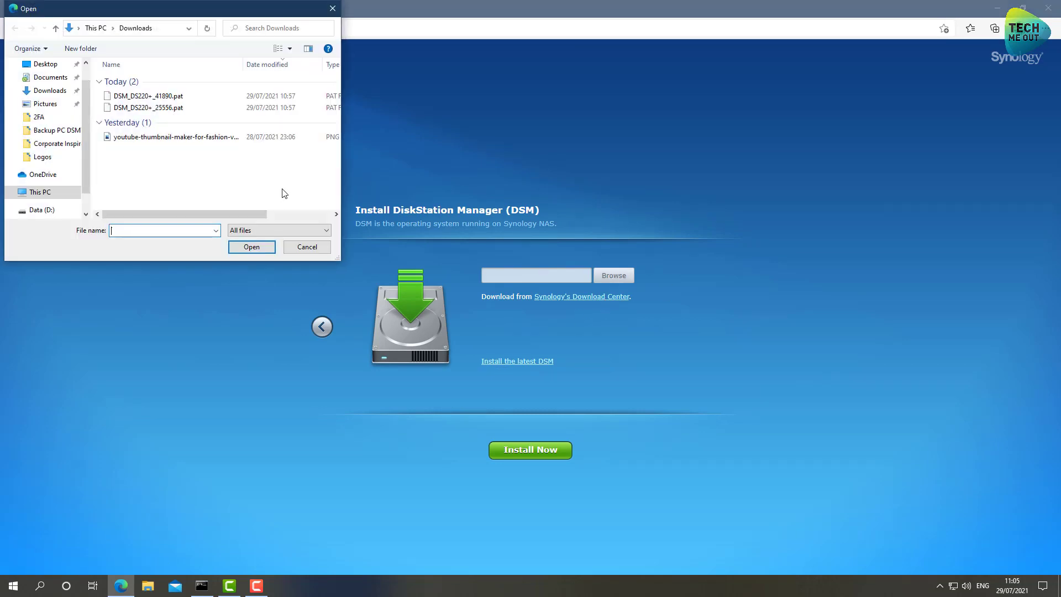
{"action": "left_click", "coordinate": [146, 95]}
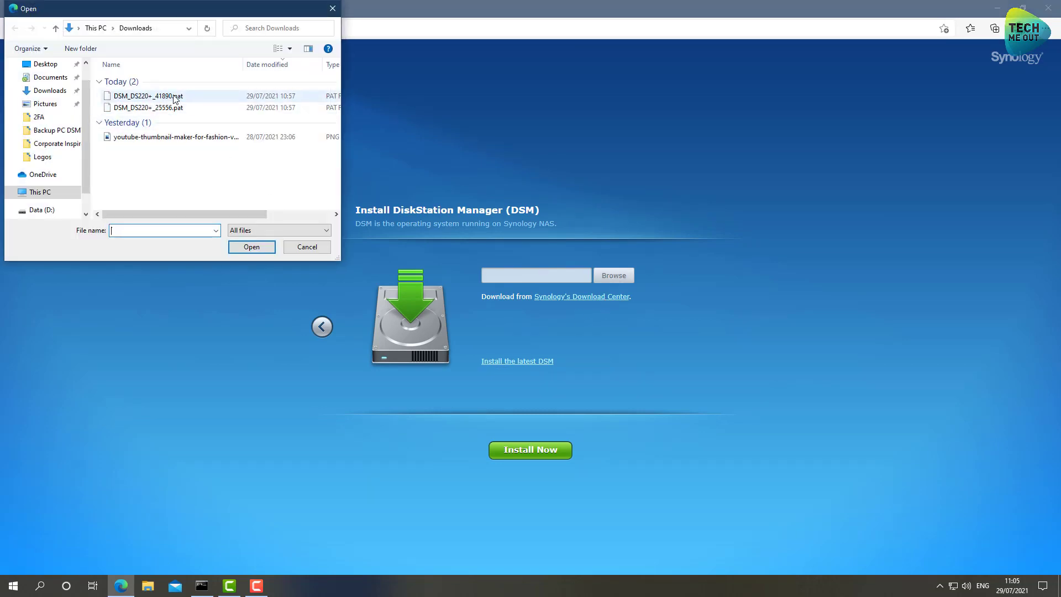
{"action": "mouse_move", "coordinate": [149, 95]}
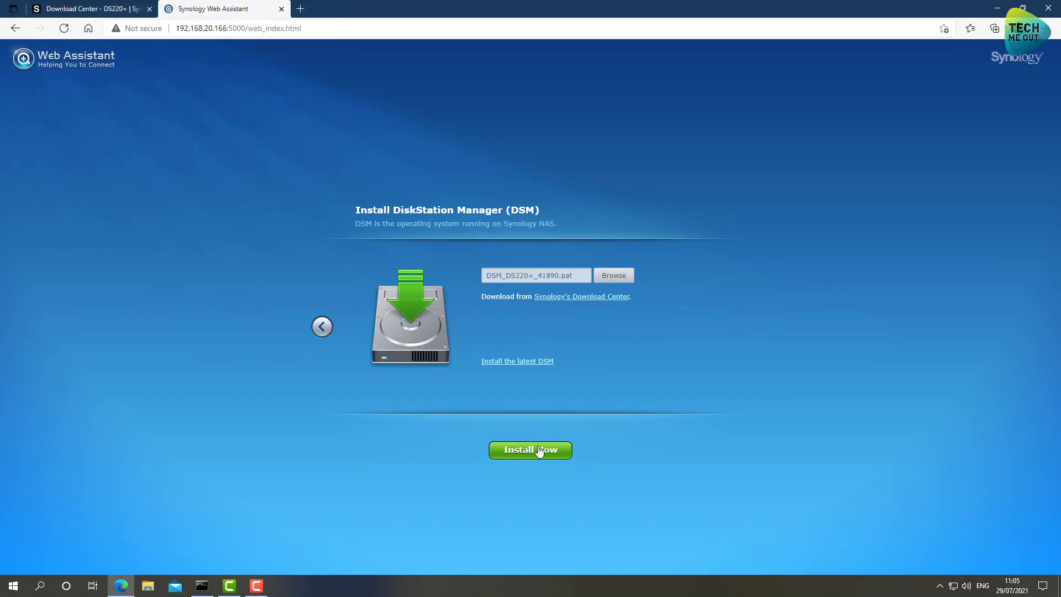
Install DSM, acknowledging that all disk data will be removed
{"action": "left_click", "coordinate": [529, 450]}
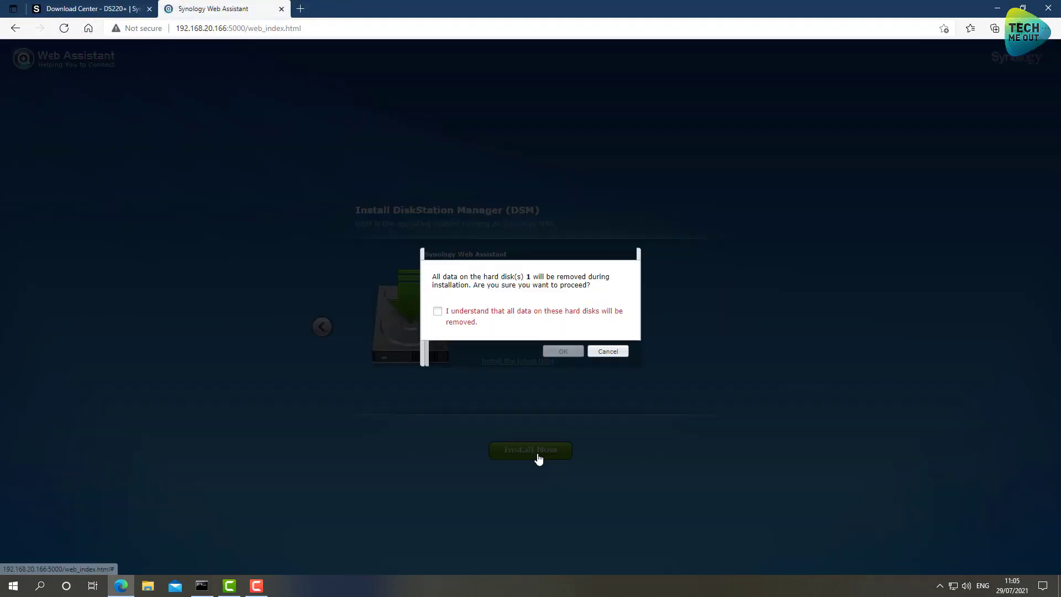
{"action": "left_click", "coordinate": [438, 310]}
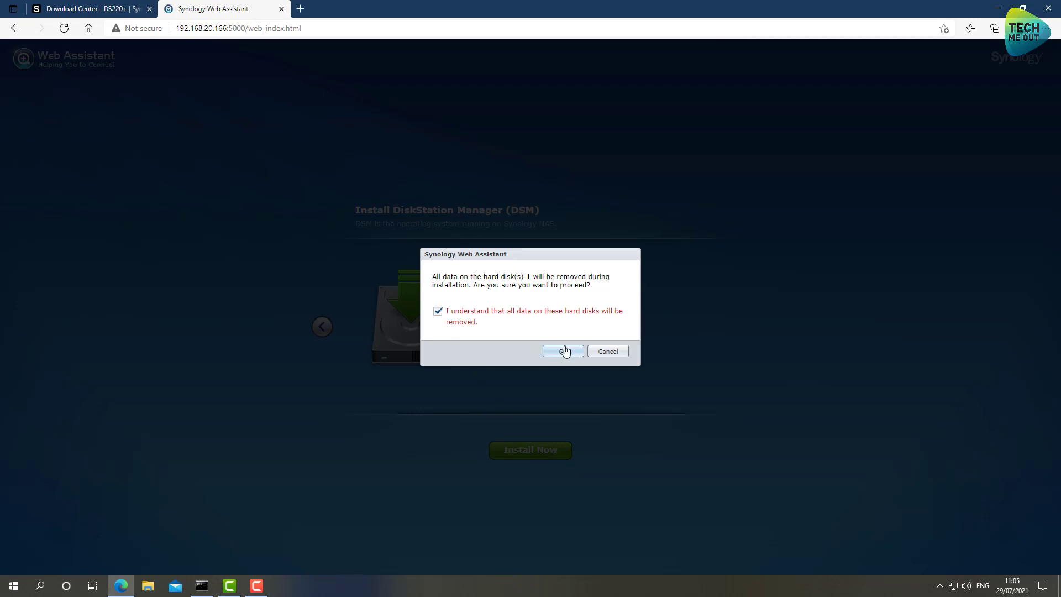
{"action": "left_click", "coordinate": [563, 350]}
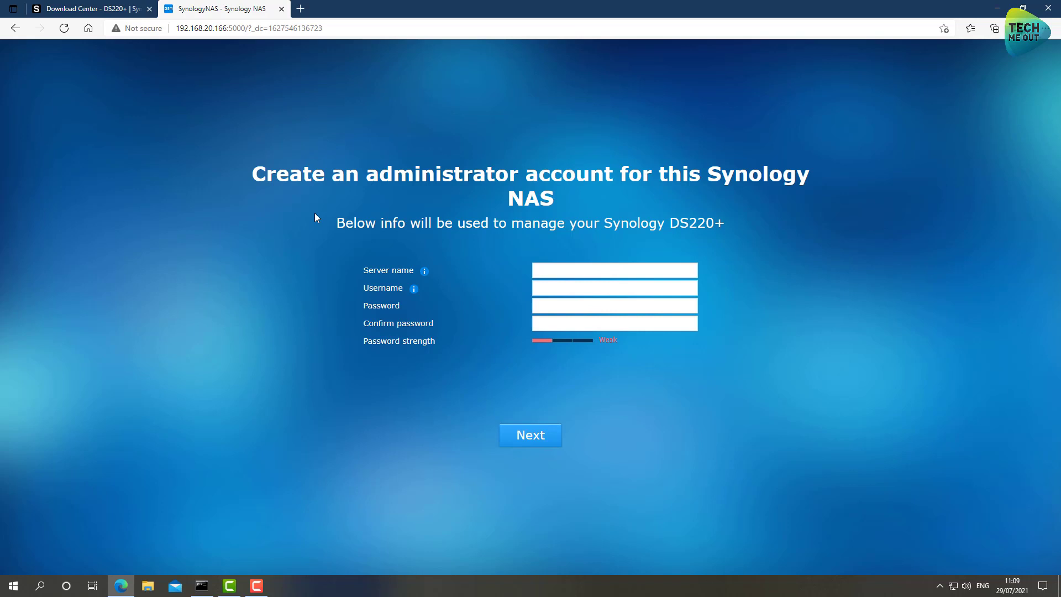
Submit the administrator account, skip QuickConnect and dismiss the Smart Update notice
{"action": "left_click", "coordinate": [613, 269]}
{"action": "type", "text": "TMO"}
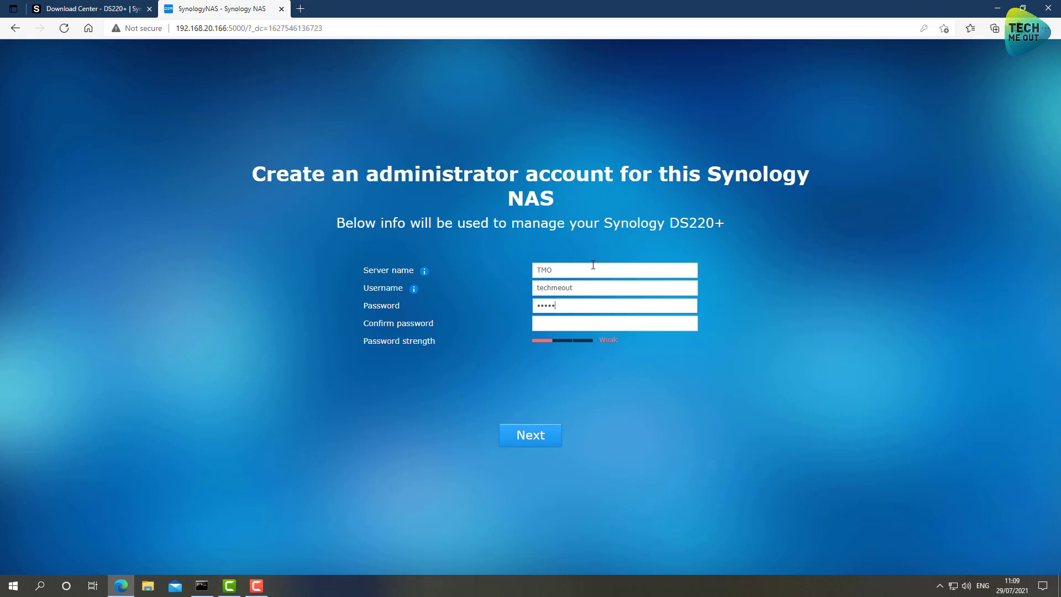
{"action": "left_click", "coordinate": [529, 434]}
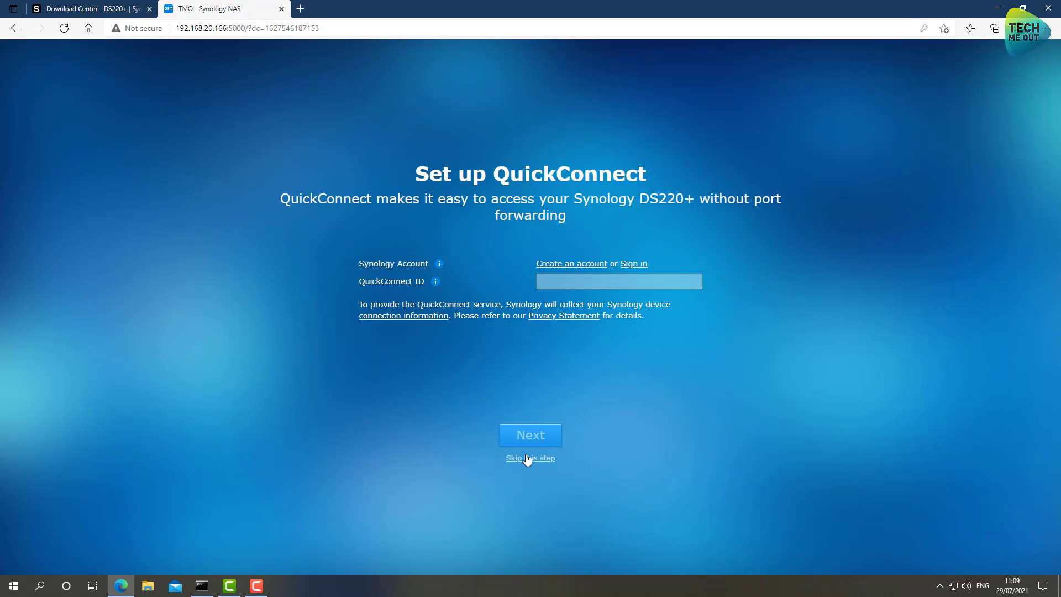
{"action": "left_click", "coordinate": [529, 457]}
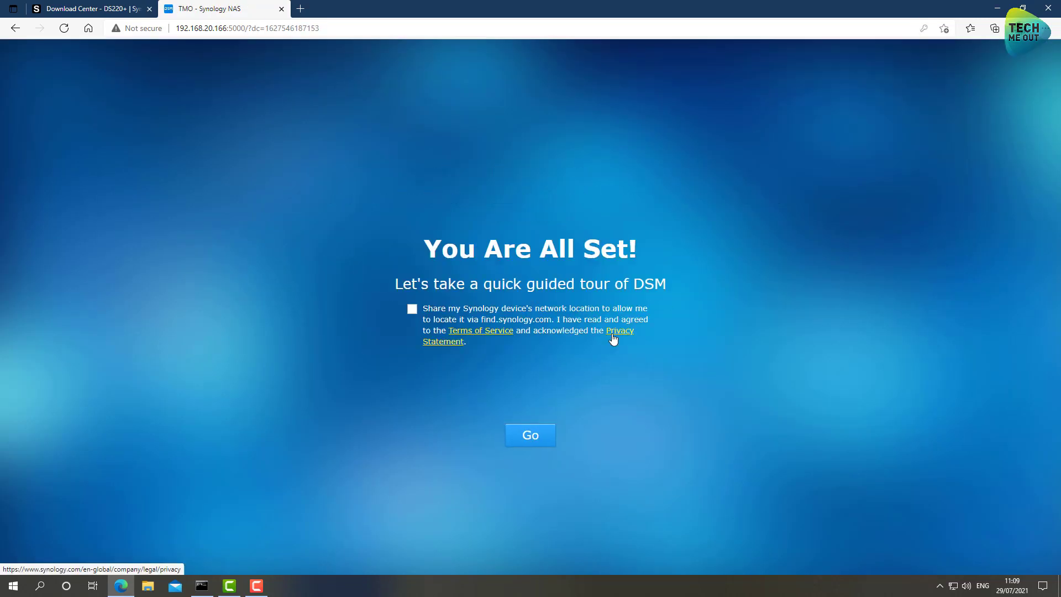
{"action": "mouse_move", "coordinate": [533, 448]}
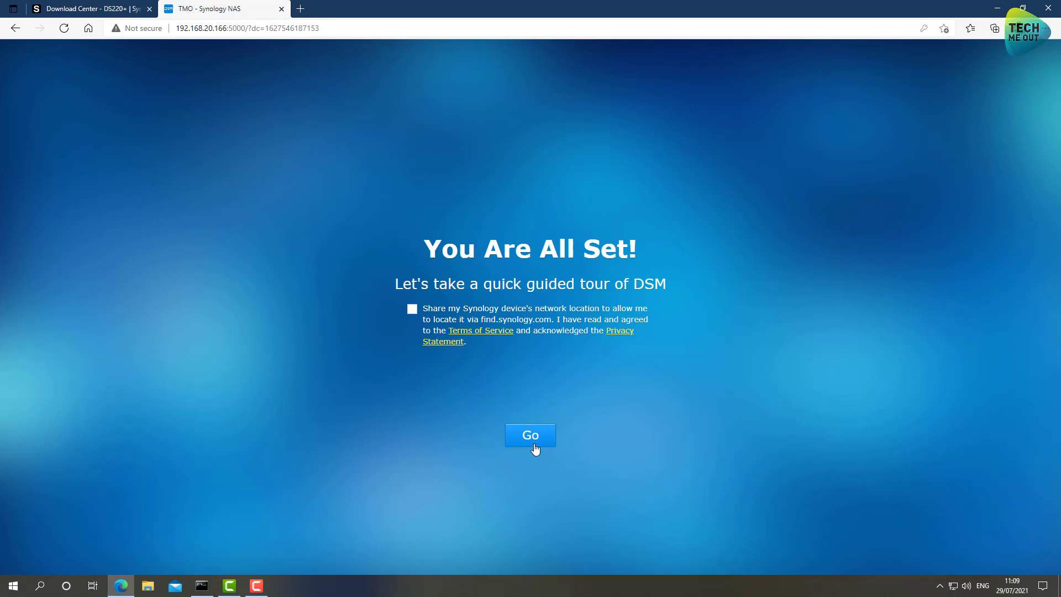
{"action": "left_click", "coordinate": [529, 435]}
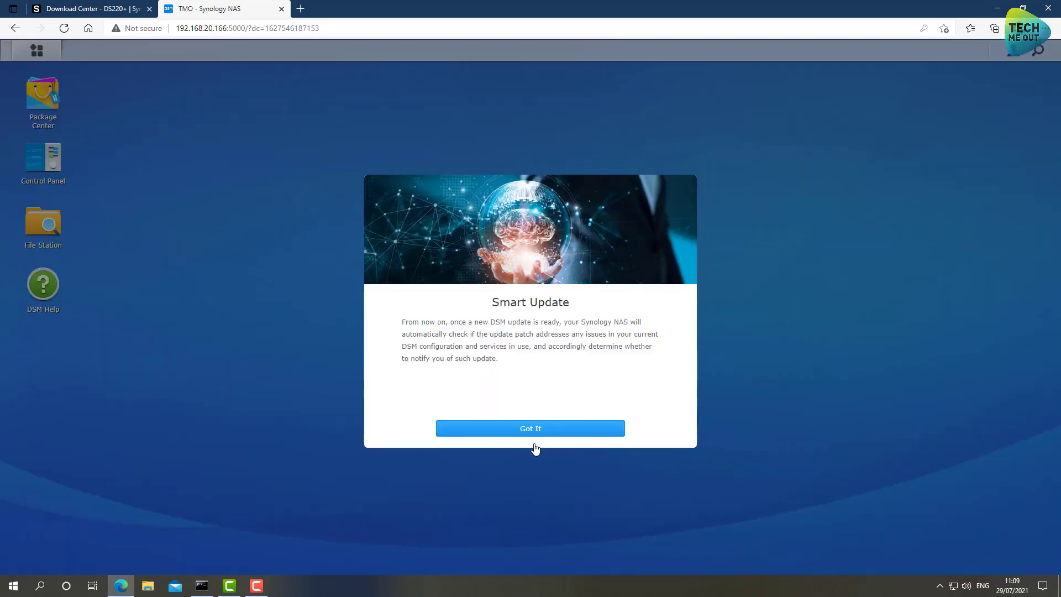
{"action": "left_click", "coordinate": [530, 428]}
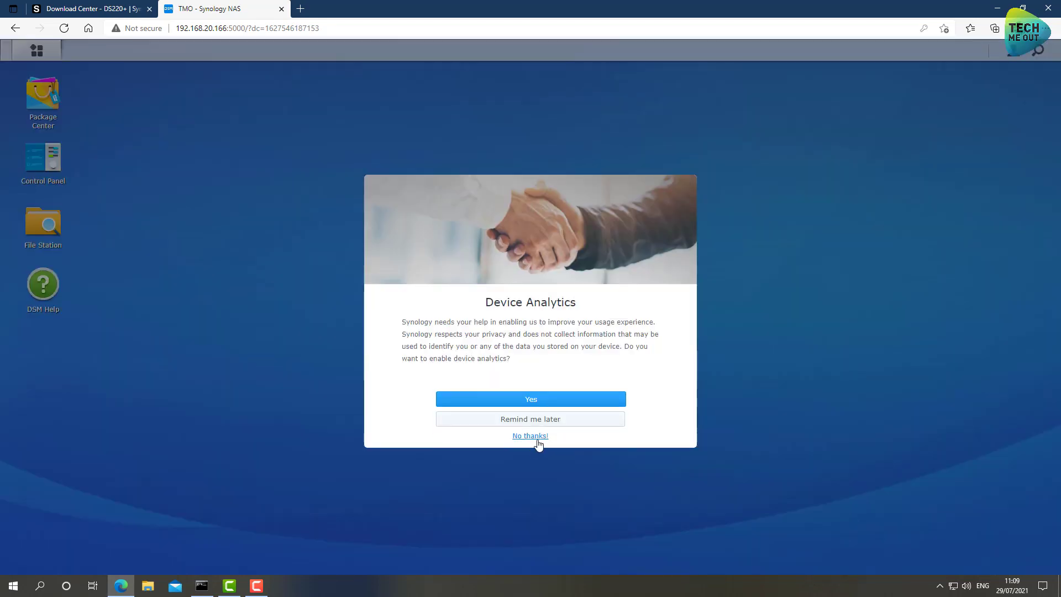
Decline Device Analytics, reaching the DSM desktop with System Health reporting Healthy
{"action": "left_click", "coordinate": [530, 436]}
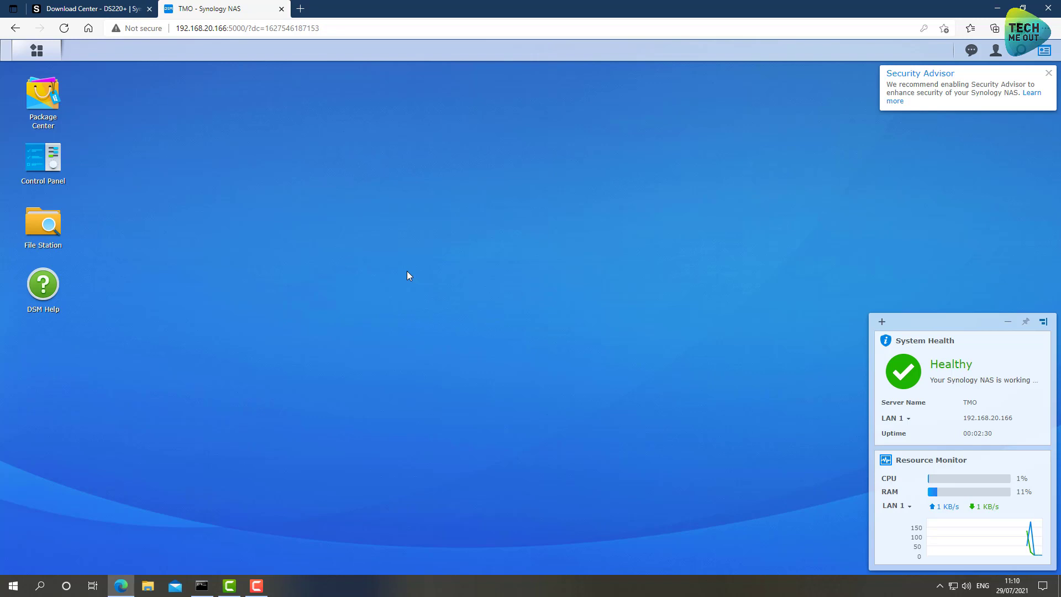
{"action": "mouse_move", "coordinate": [209, 200]}
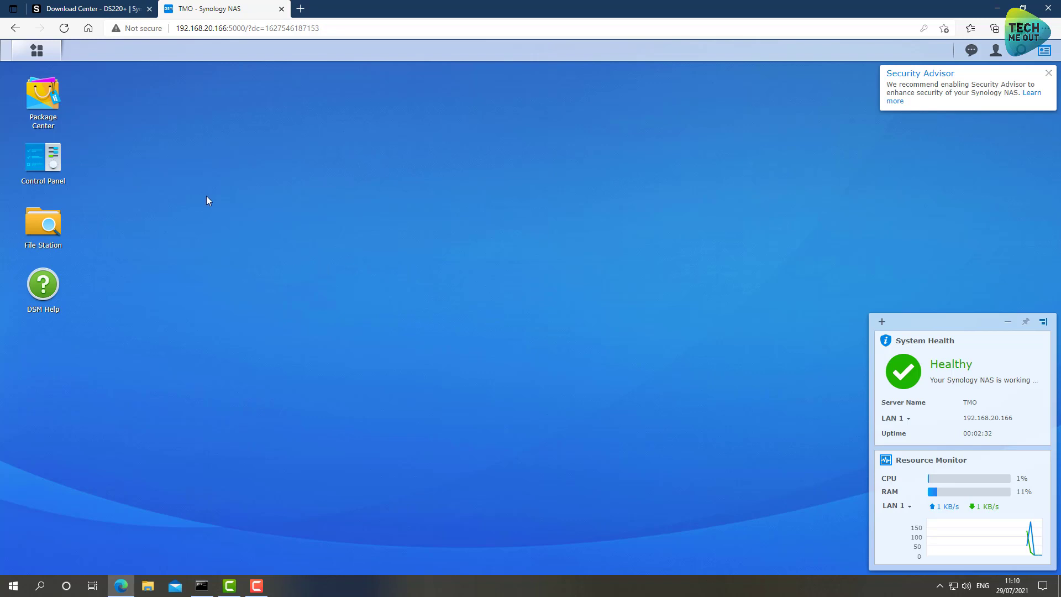
Apply a manual DSM update from the downloaded .pat file via Control Panel Update & Restore, accepting the DSM 7.0 notice
{"action": "double_click", "coordinate": [42, 164]}
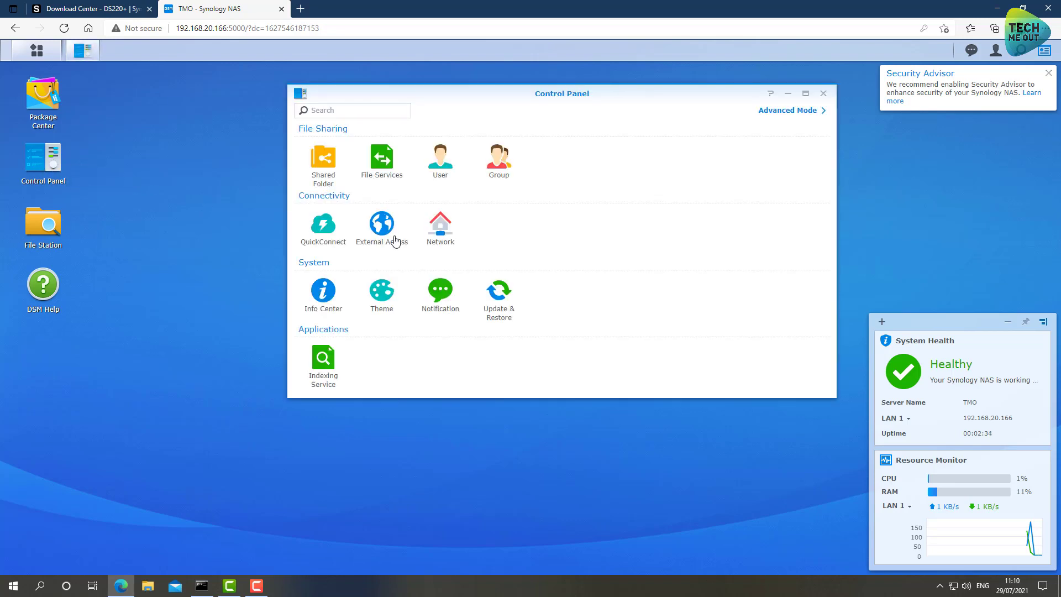
{"action": "left_click", "coordinate": [498, 294]}
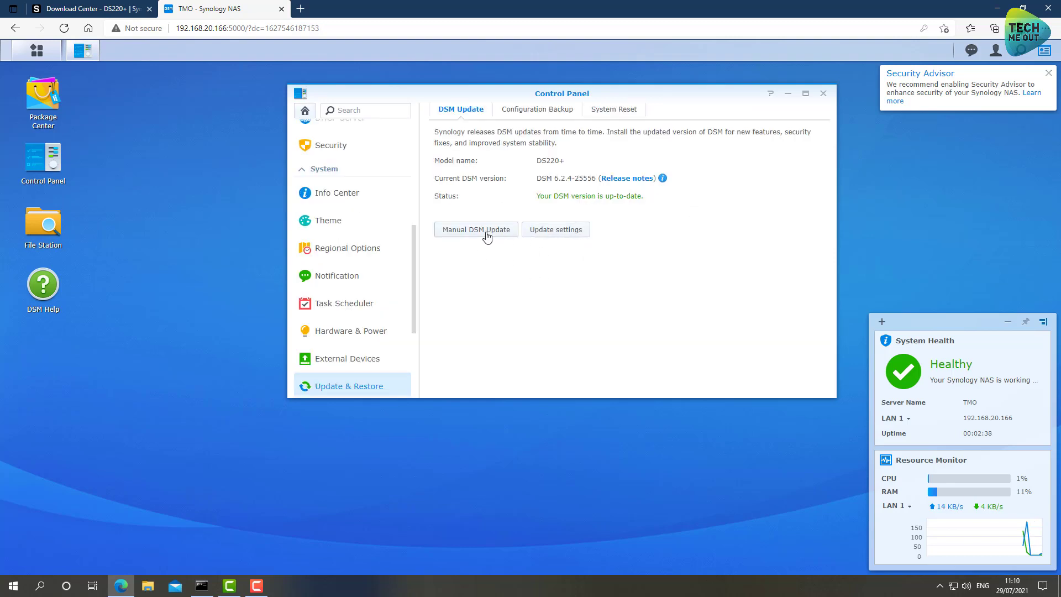
{"action": "left_click", "coordinate": [475, 229]}
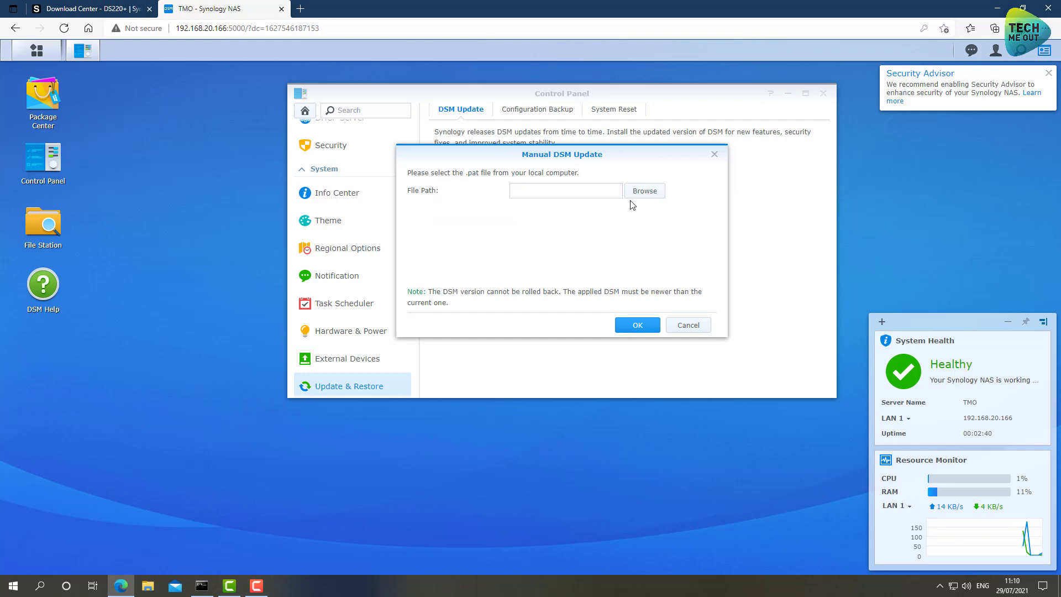
{"action": "left_click", "coordinate": [643, 190]}
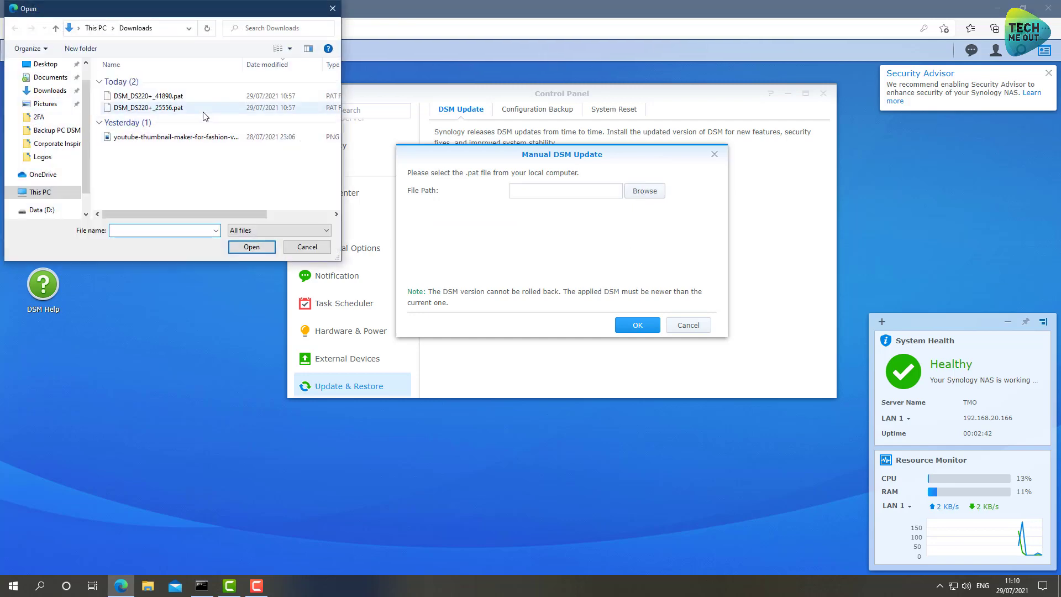
{"action": "mouse_move", "coordinate": [159, 95]}
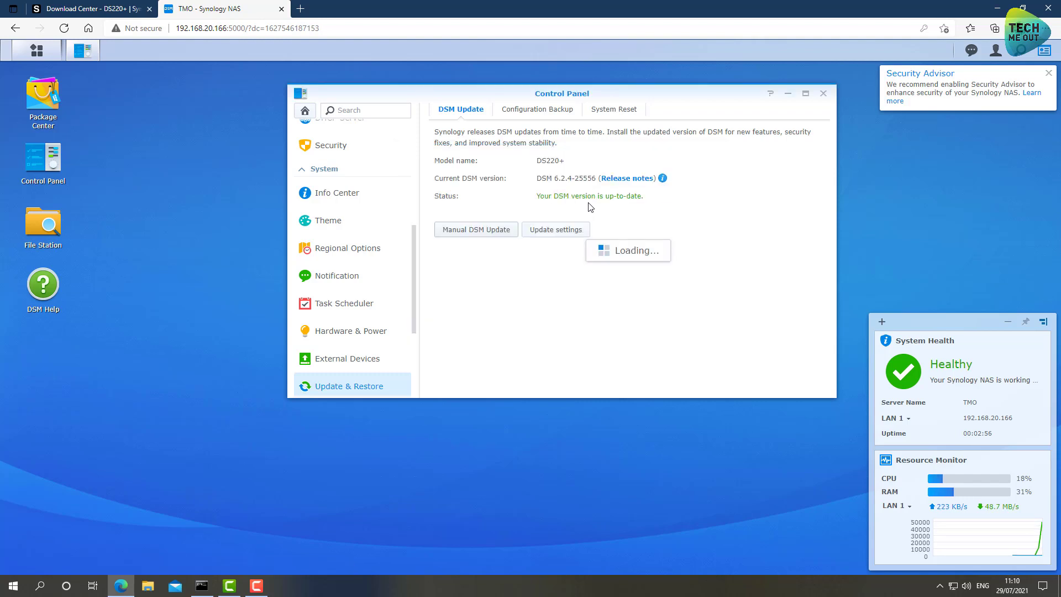
{"action": "left_click", "coordinate": [475, 228]}
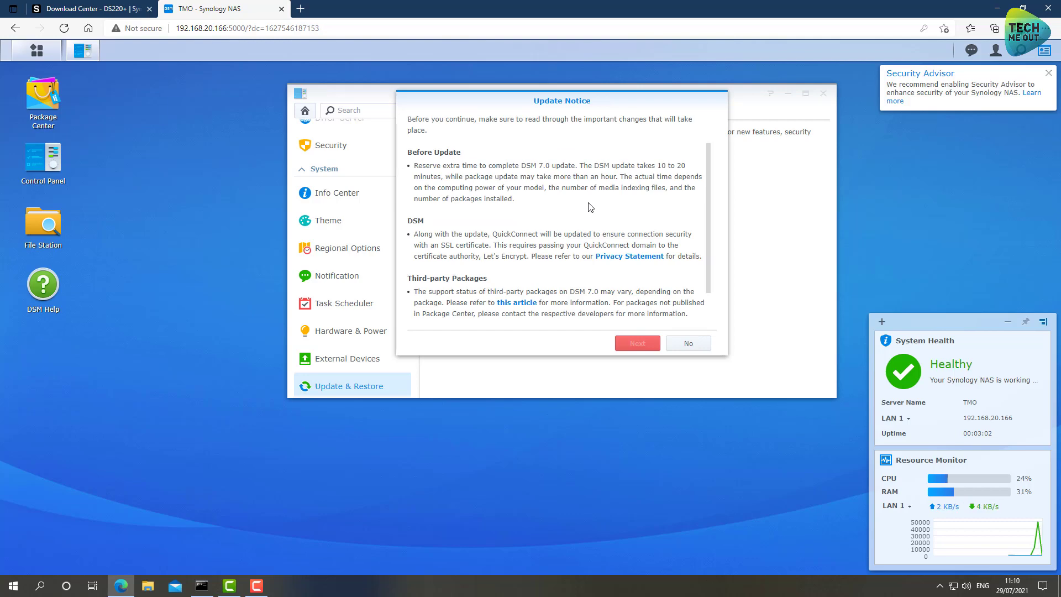
{"action": "left_click", "coordinate": [636, 343]}
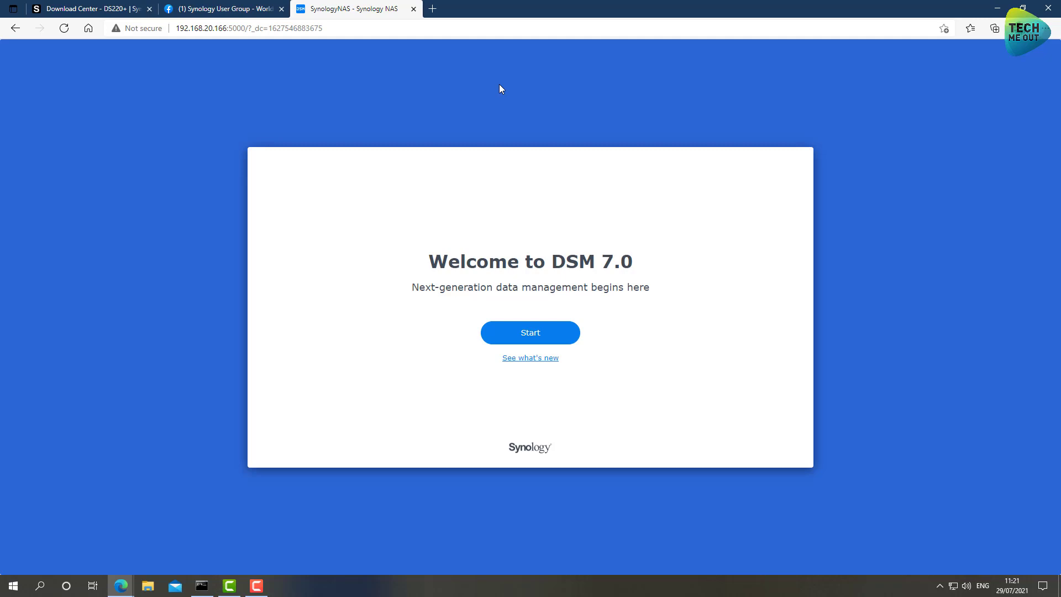
{"action": "mouse_move", "coordinate": [595, 231]}
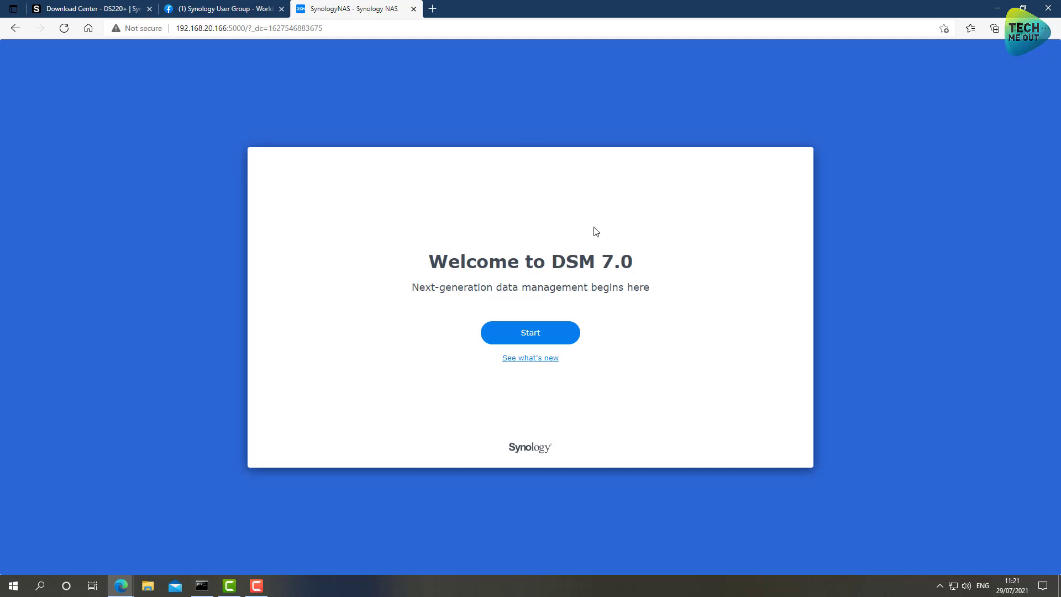
{"action": "mouse_move", "coordinate": [572, 310]}
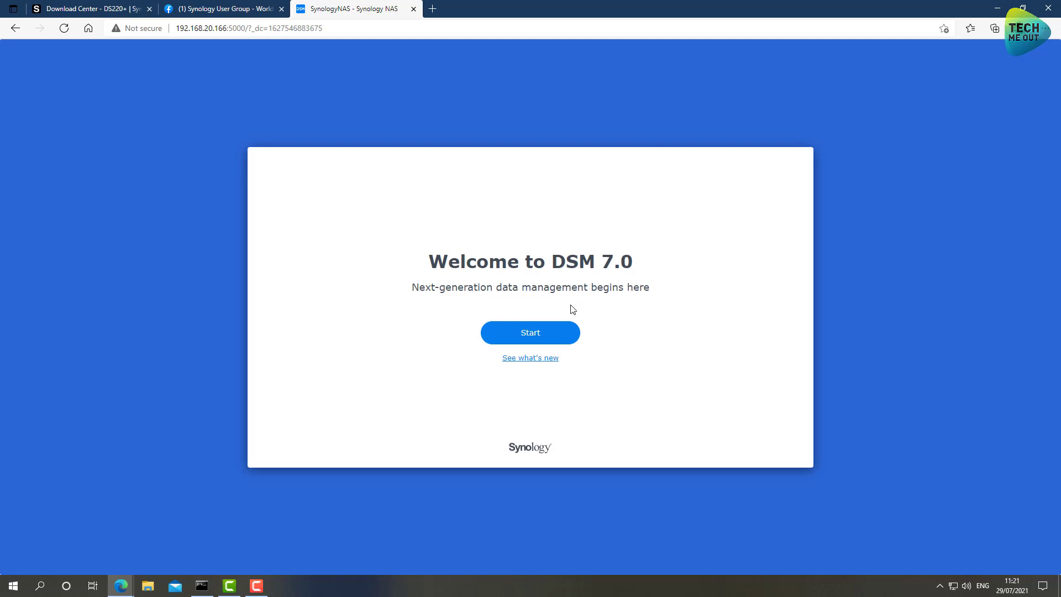
Begin DSM 7.0 setup and submit the administrator account with device name TMO
{"action": "left_click", "coordinate": [529, 332]}
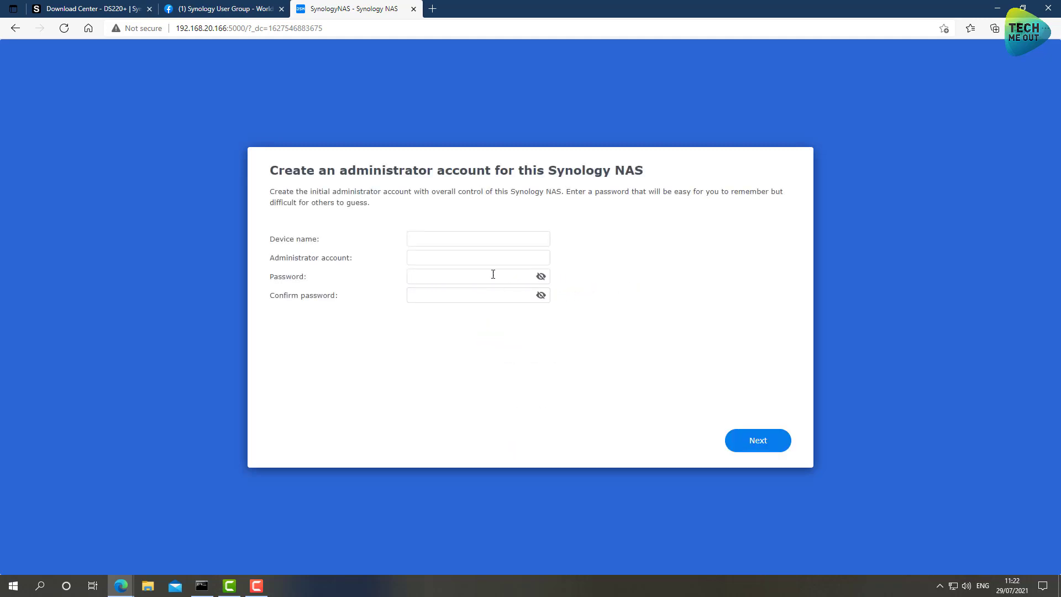
{"action": "type", "text": "TMO"}
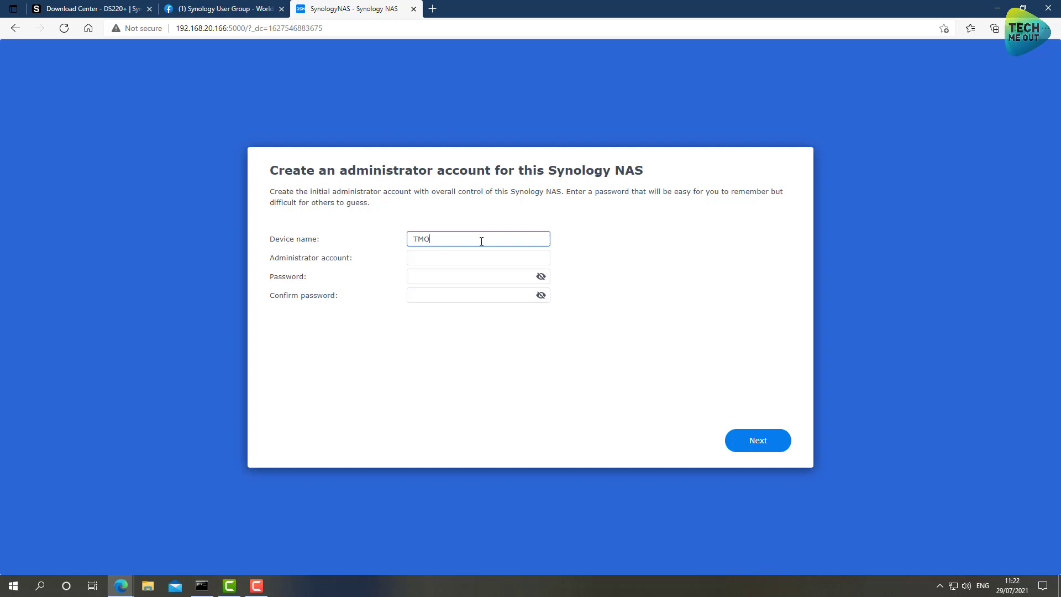
{"action": "type", "text": "techmeout"}
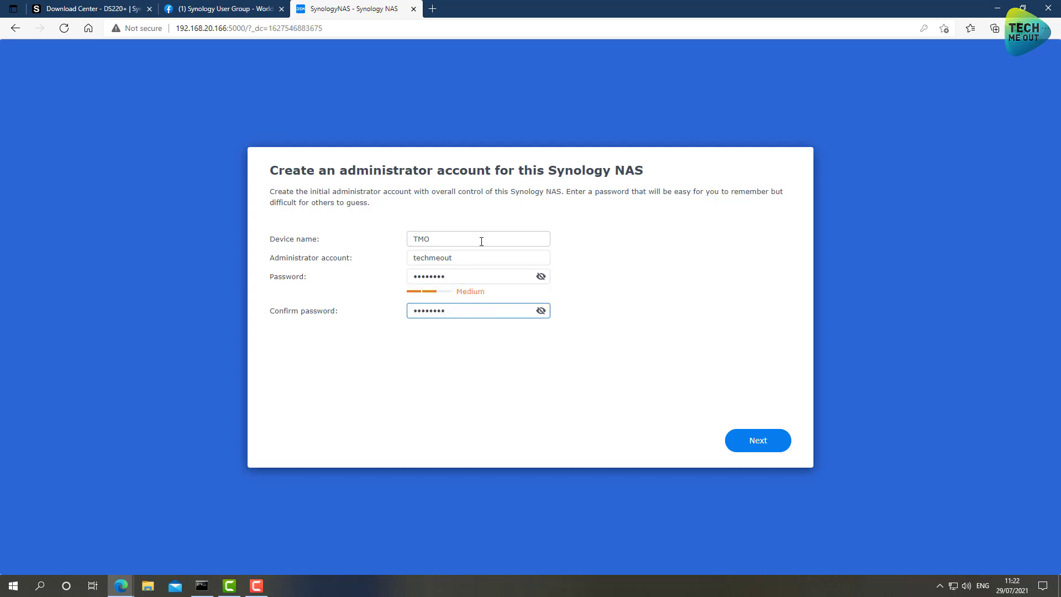
{"action": "mouse_move", "coordinate": [502, 234]}
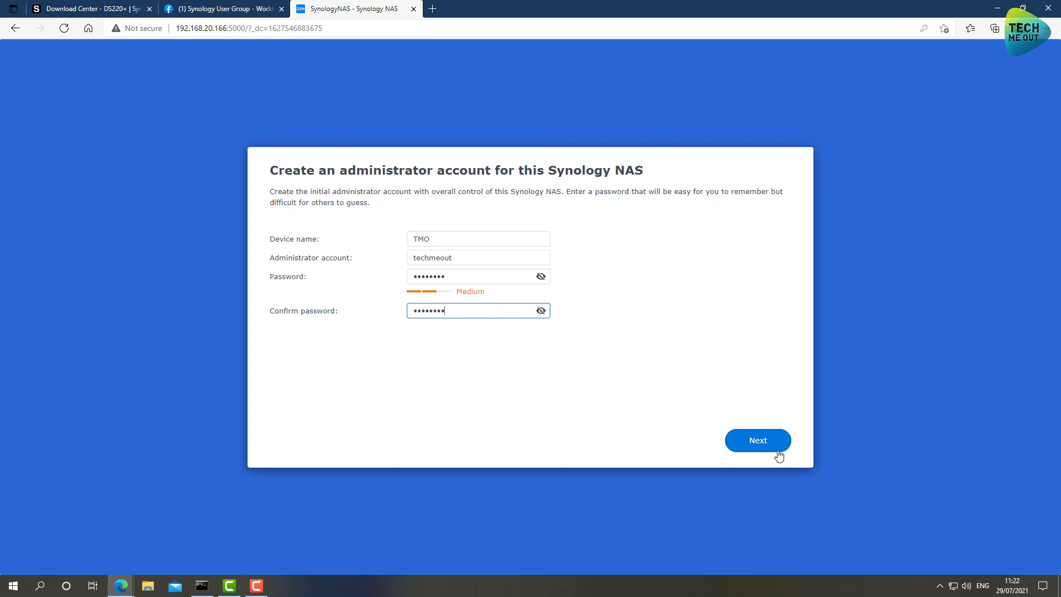
{"action": "left_click", "coordinate": [757, 440]}
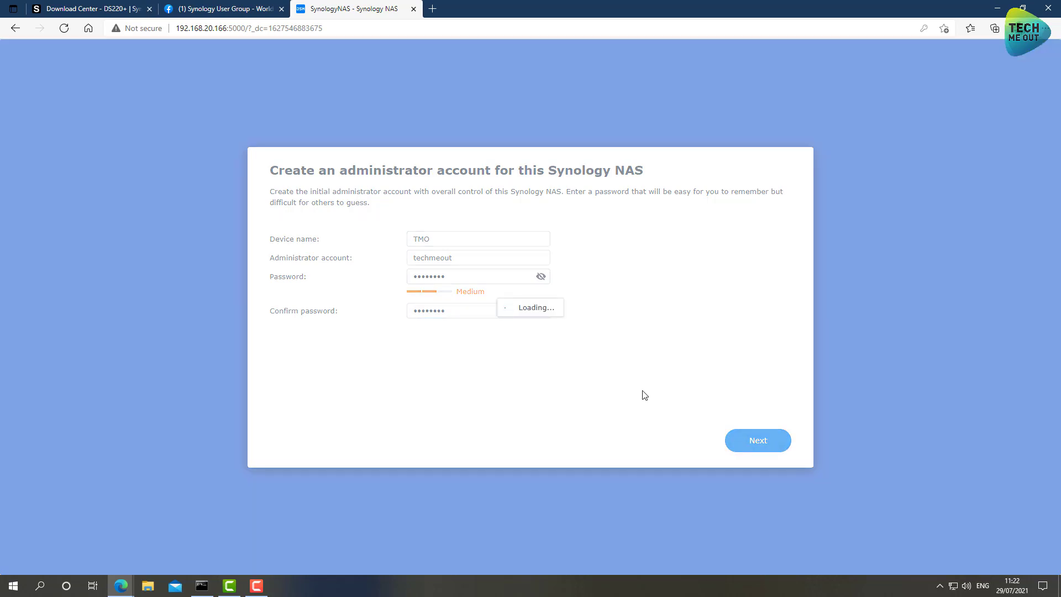
Keep important-updates-only, skip the Synology Account and finish setup without analytics
{"action": "left_click", "coordinate": [757, 440]}
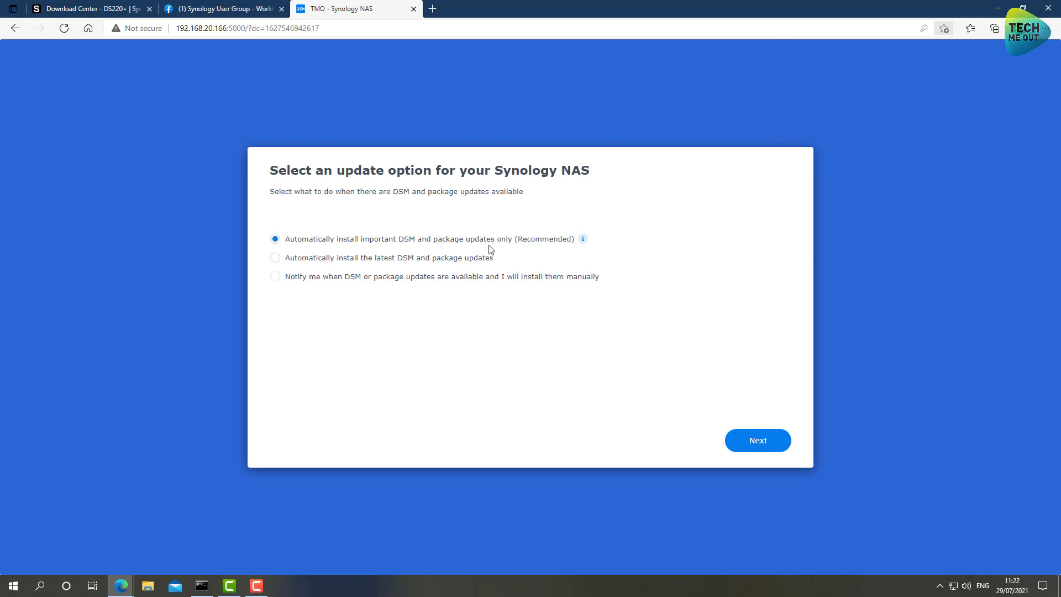
{"action": "left_click", "coordinate": [757, 440]}
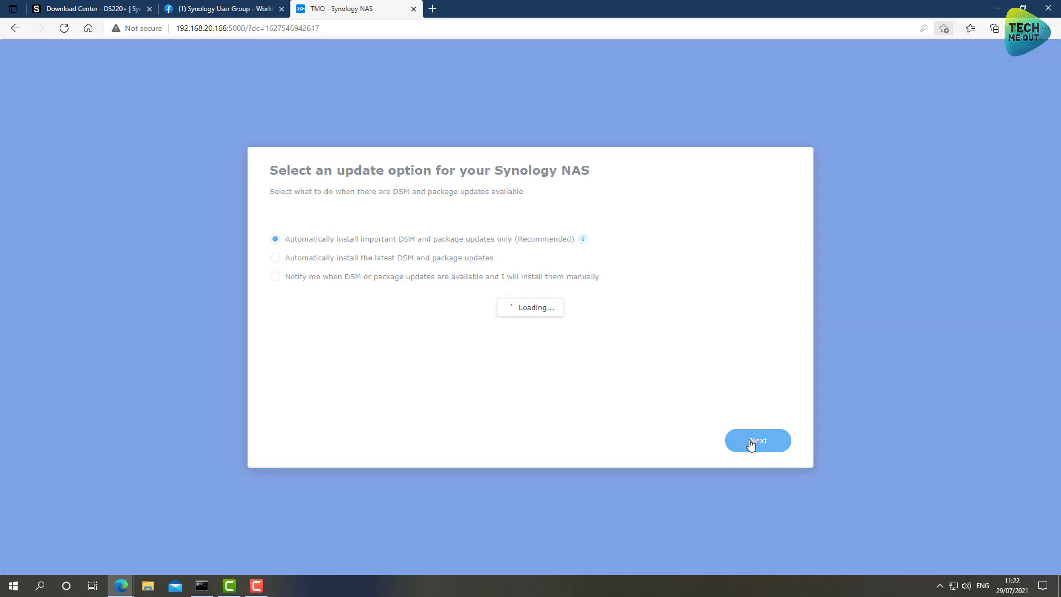
{"action": "left_click", "coordinate": [756, 441]}
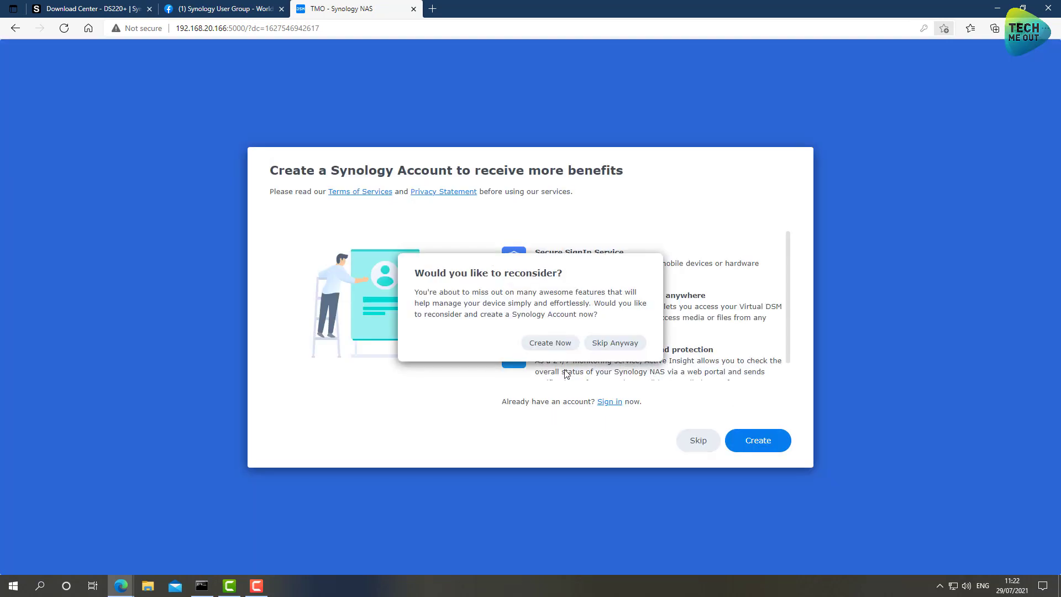
{"action": "left_click", "coordinate": [615, 342]}
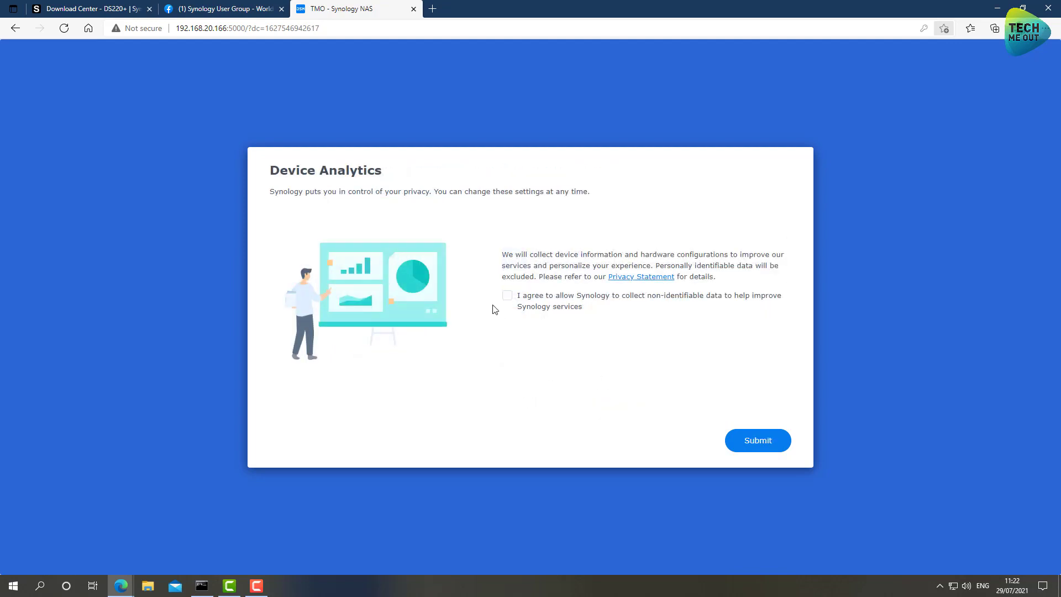
{"action": "left_click", "coordinate": [757, 441]}
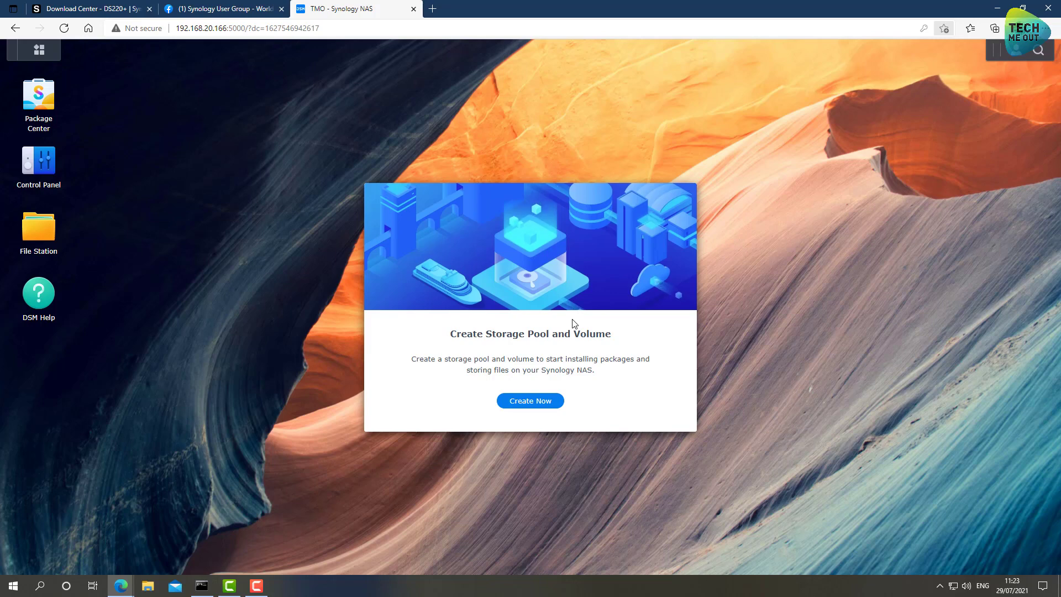
{"action": "mouse_move", "coordinate": [576, 332]}
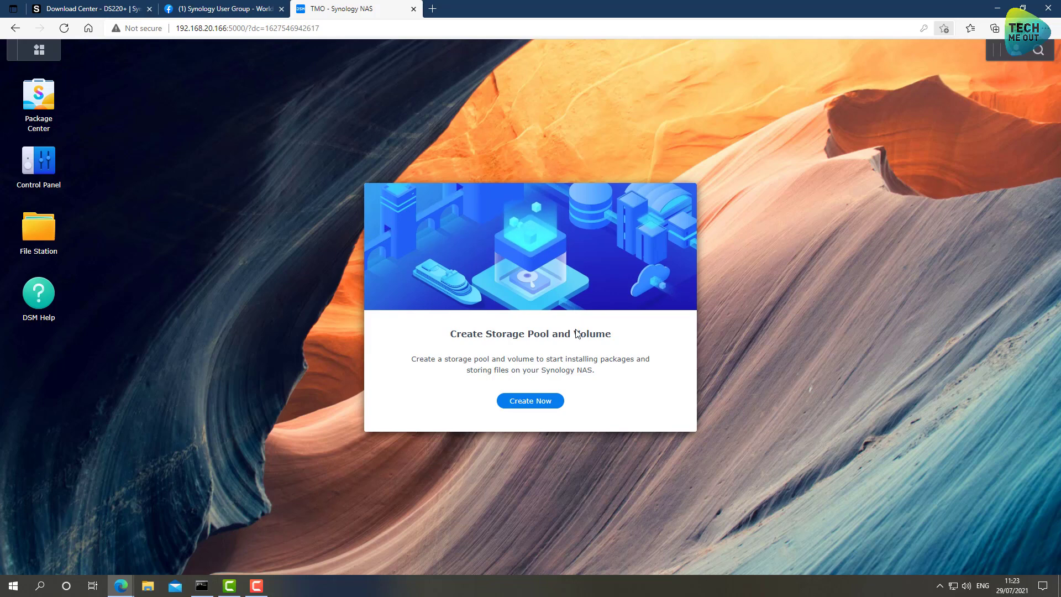
{"action": "mouse_move", "coordinate": [531, 400]}
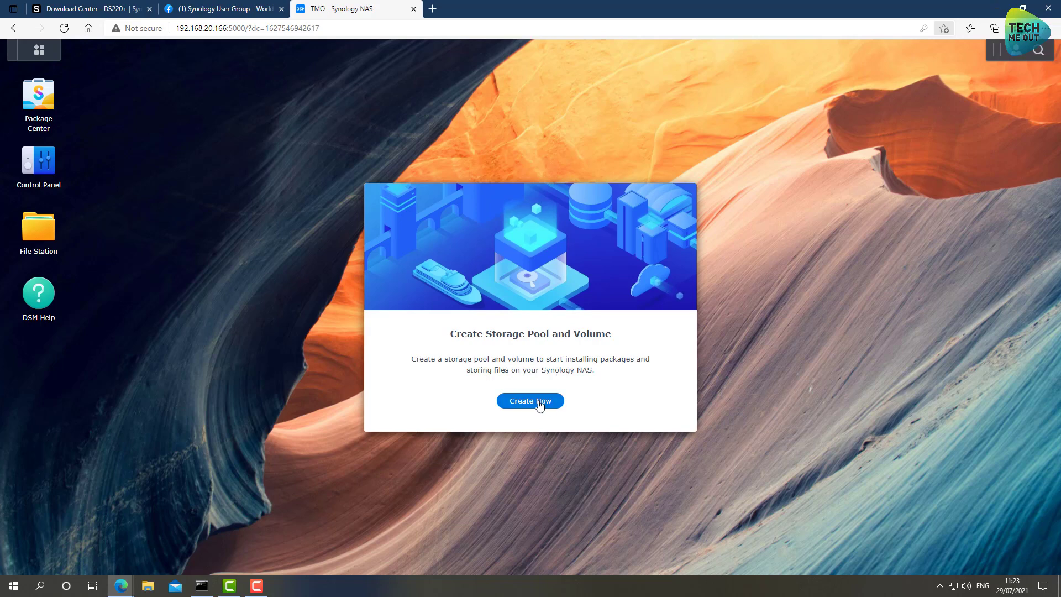
Start the Storage Creation Wizard keeping SHR as the RAID type
{"action": "left_click", "coordinate": [529, 400]}
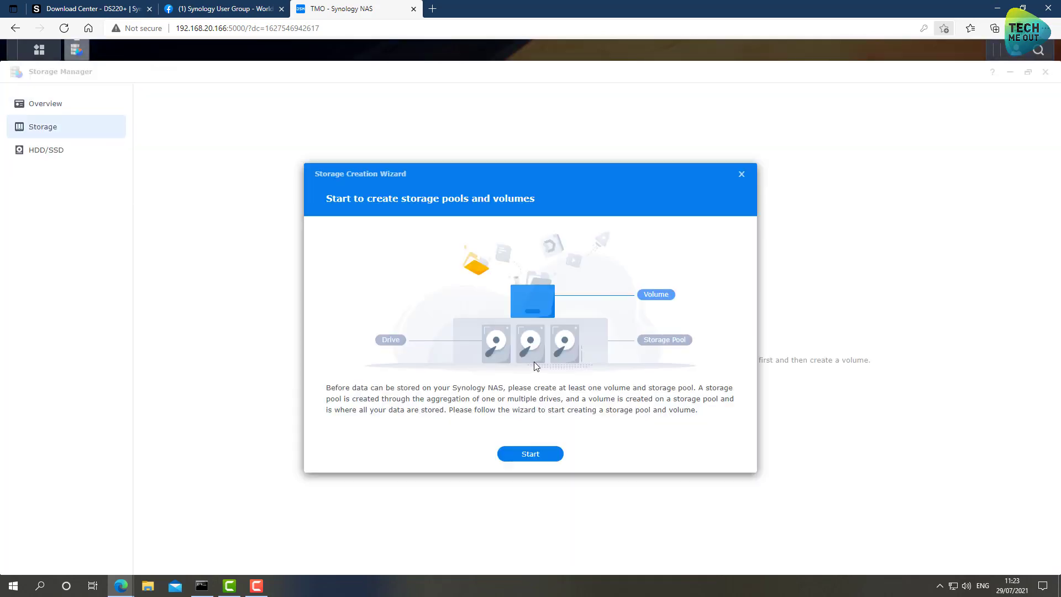
{"action": "mouse_move", "coordinate": [580, 386]}
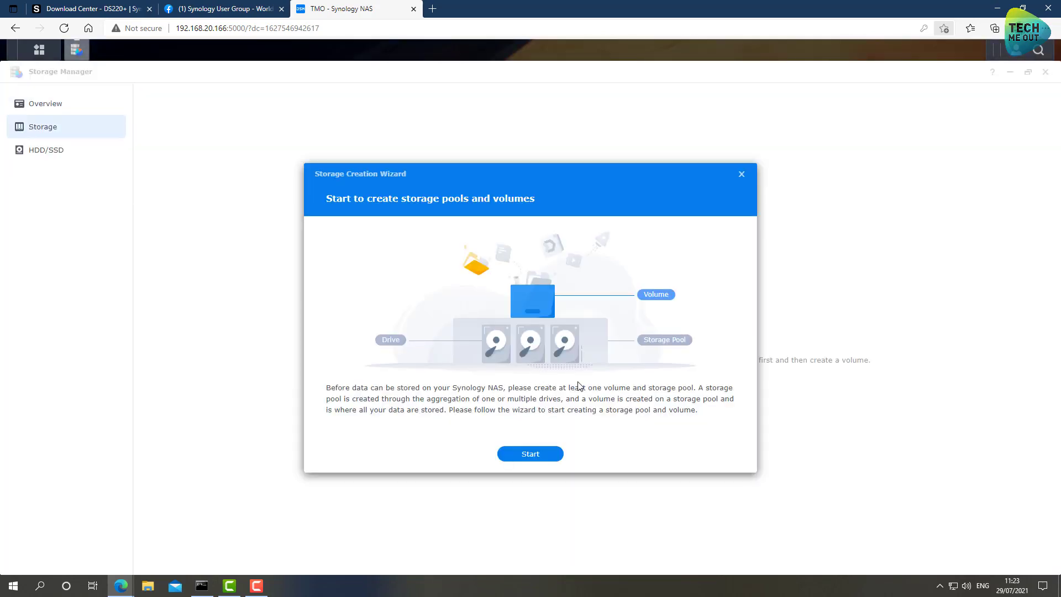
{"action": "mouse_move", "coordinate": [587, 397]}
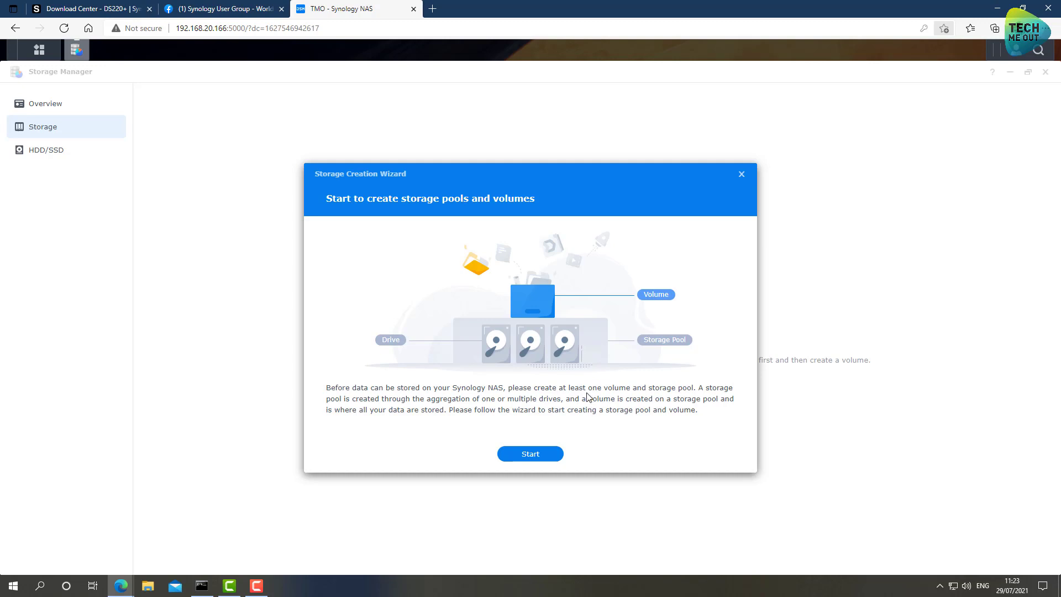
{"action": "mouse_move", "coordinate": [554, 438]}
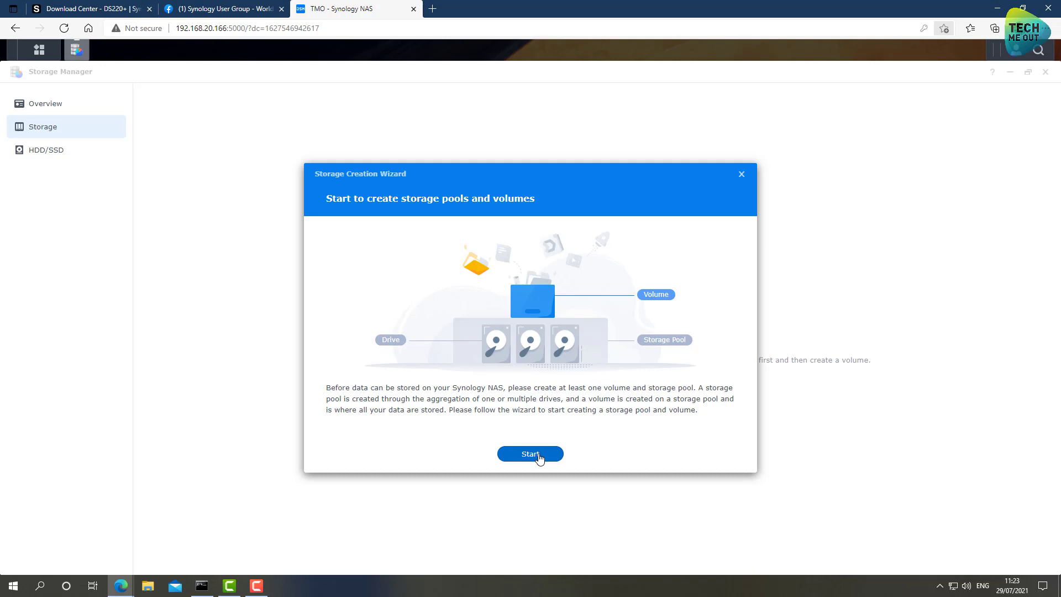
{"action": "left_click", "coordinate": [529, 453]}
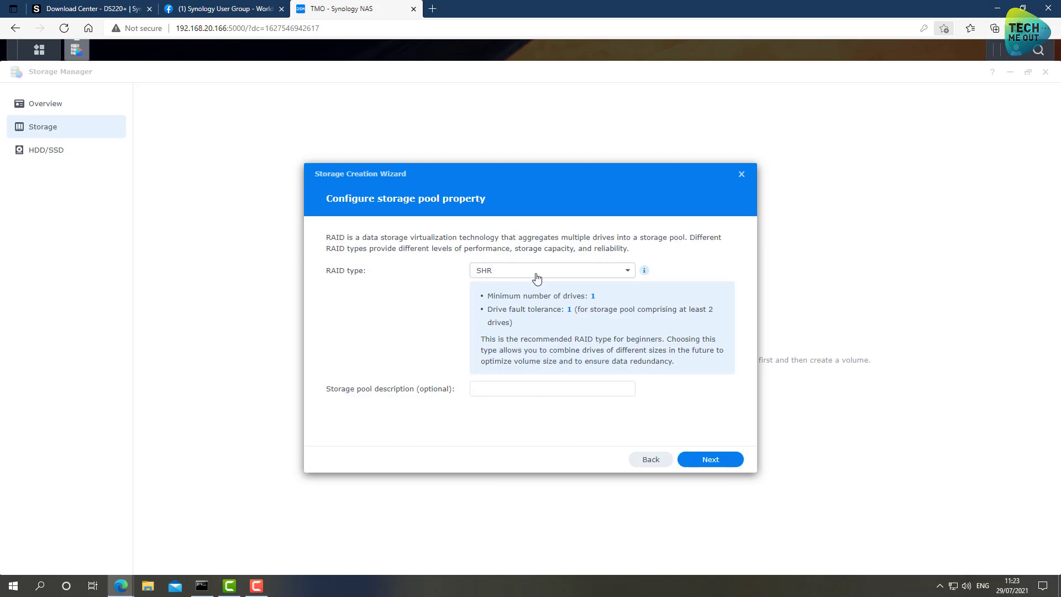
{"action": "left_click", "coordinate": [551, 269]}
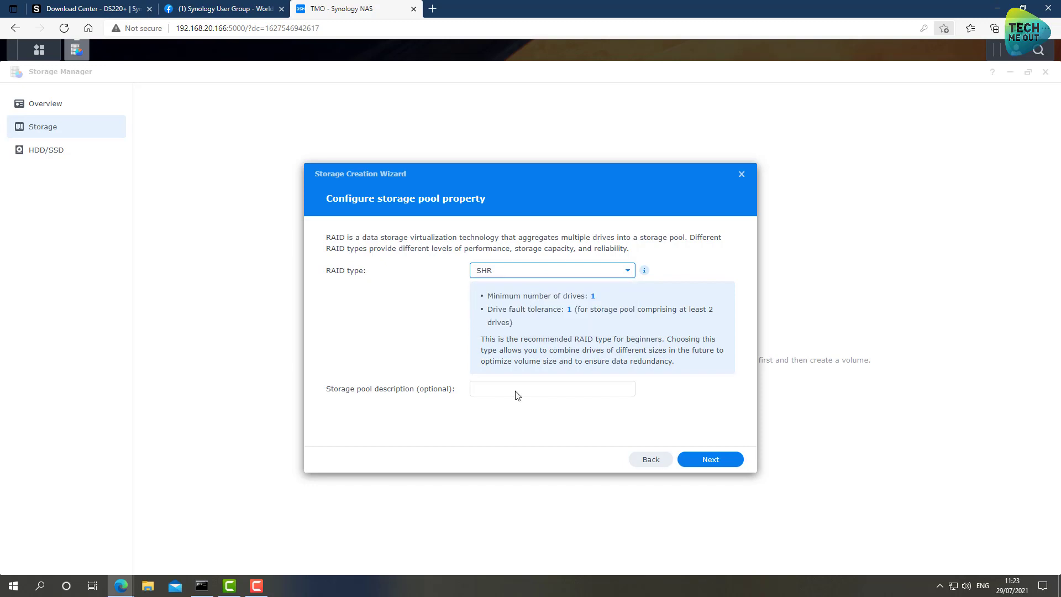
{"action": "left_click", "coordinate": [709, 458]}
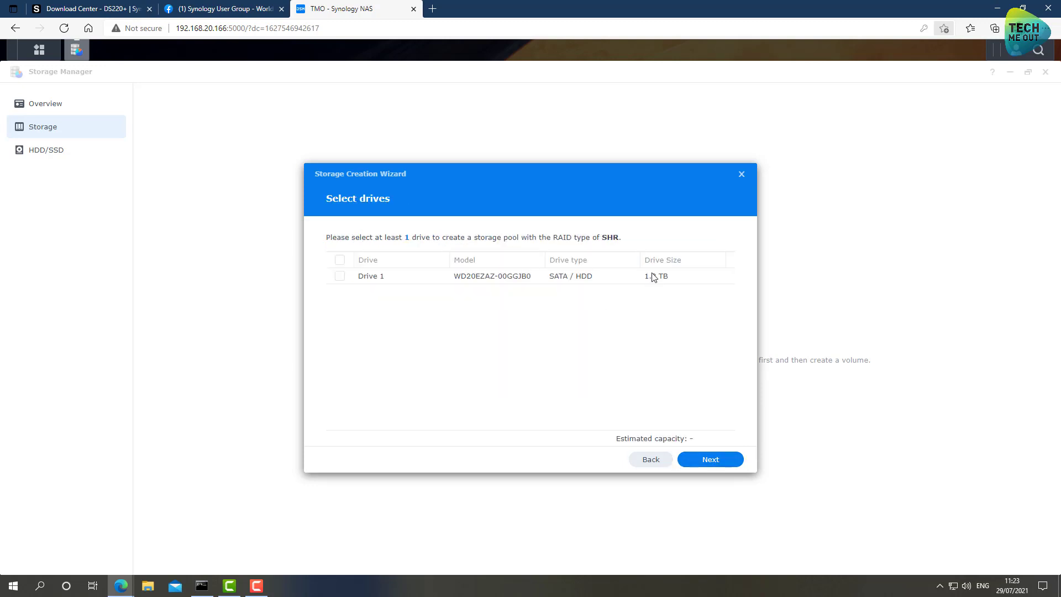
Select Drive 1 despite the compatibility warning, skip the drive check and allocate the full 1858 GB
{"action": "left_click", "coordinate": [340, 259]}
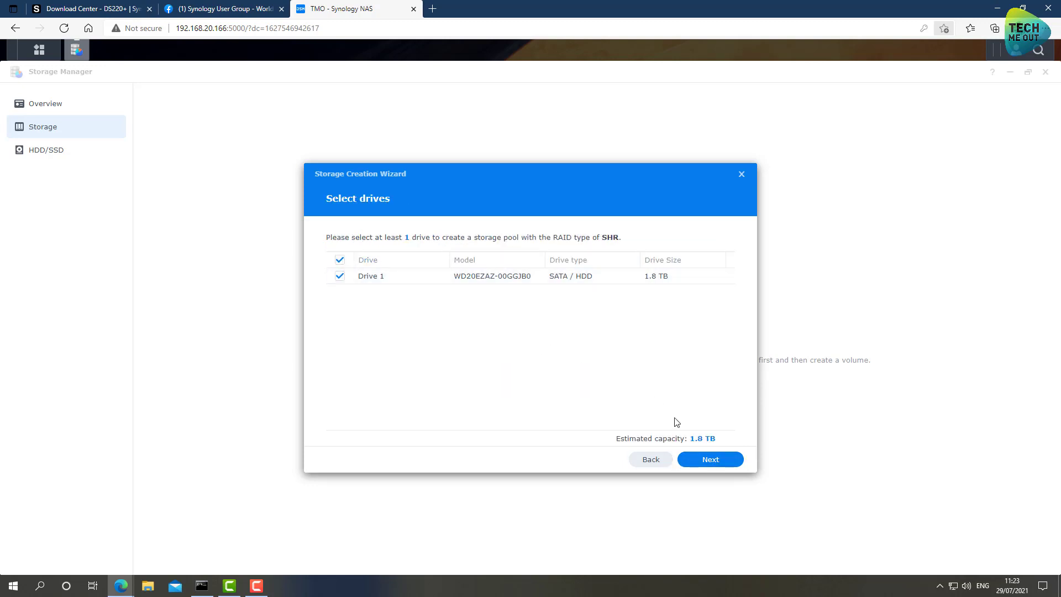
{"action": "left_click", "coordinate": [710, 458]}
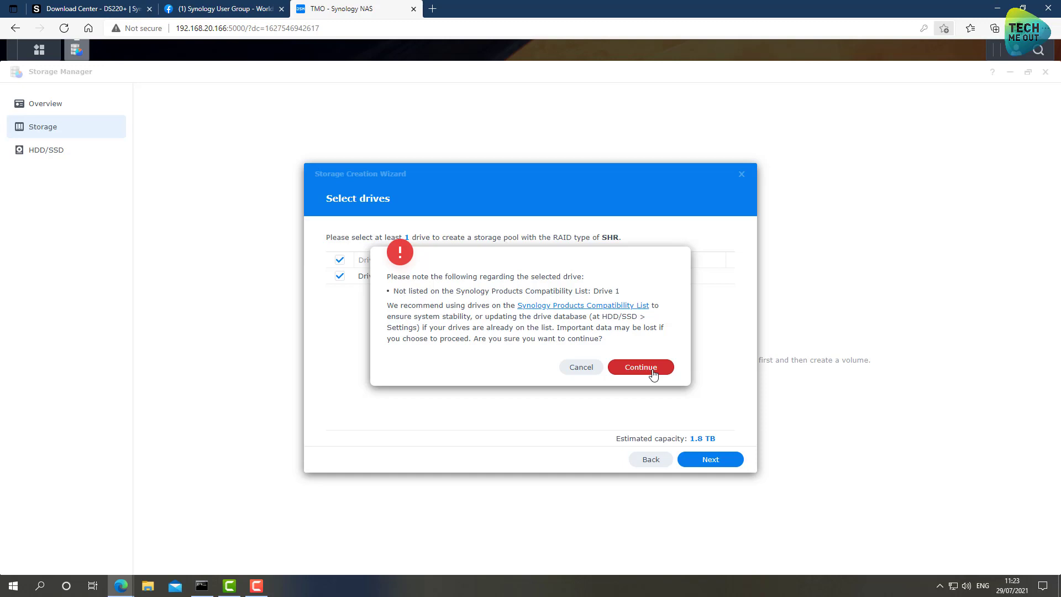
{"action": "left_click", "coordinate": [640, 366]}
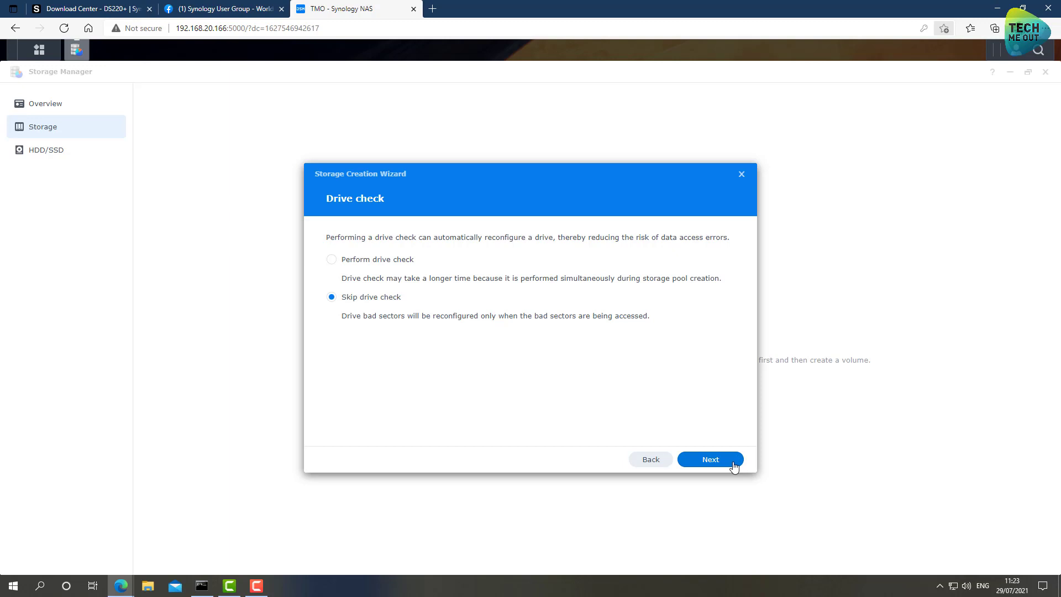
{"action": "left_click", "coordinate": [710, 459]}
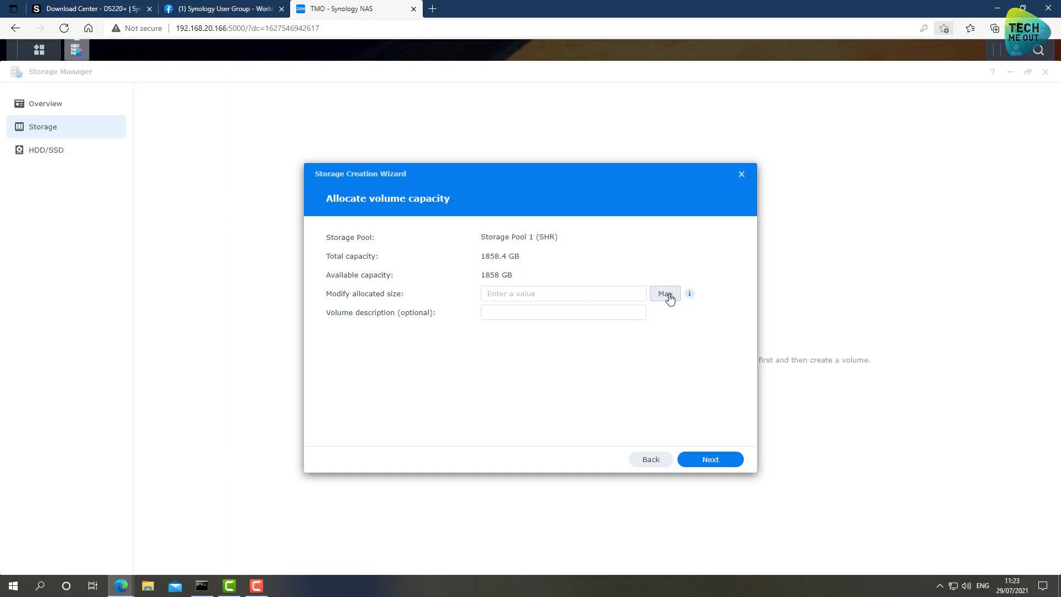
{"action": "left_click", "coordinate": [664, 293]}
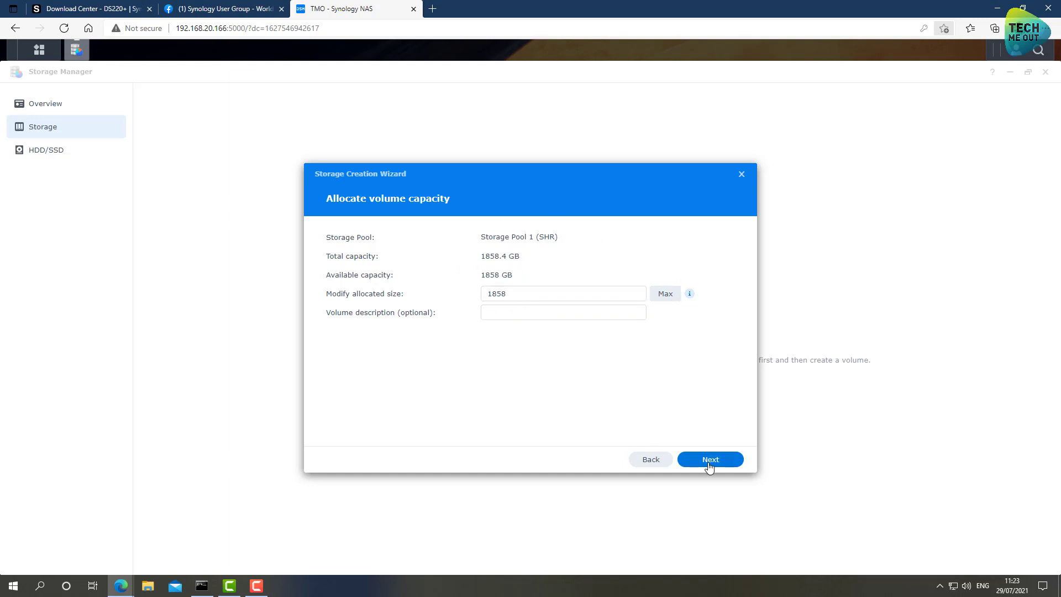
{"action": "left_click", "coordinate": [710, 458]}
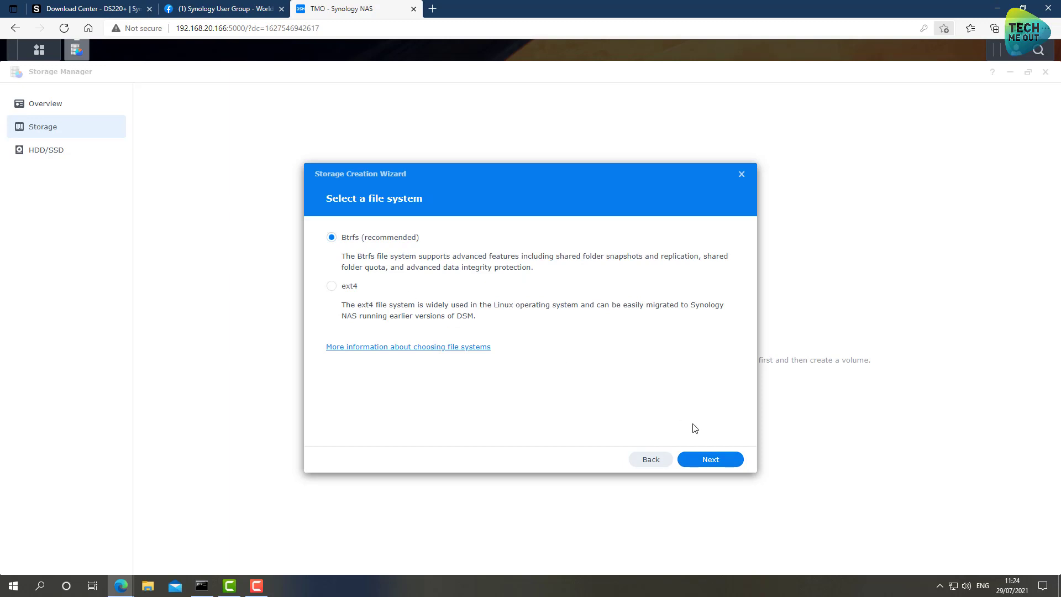
Keep Btrfs and create Storage Pool 1 with Volume 1, confirming the drive erase
{"action": "left_click", "coordinate": [710, 459]}
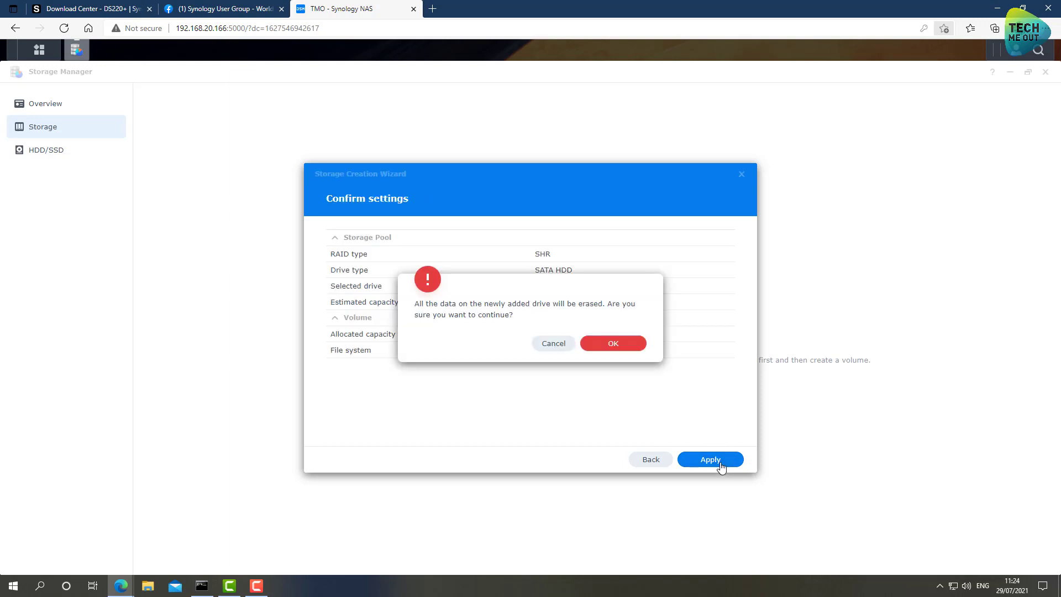
{"action": "left_click", "coordinate": [611, 342]}
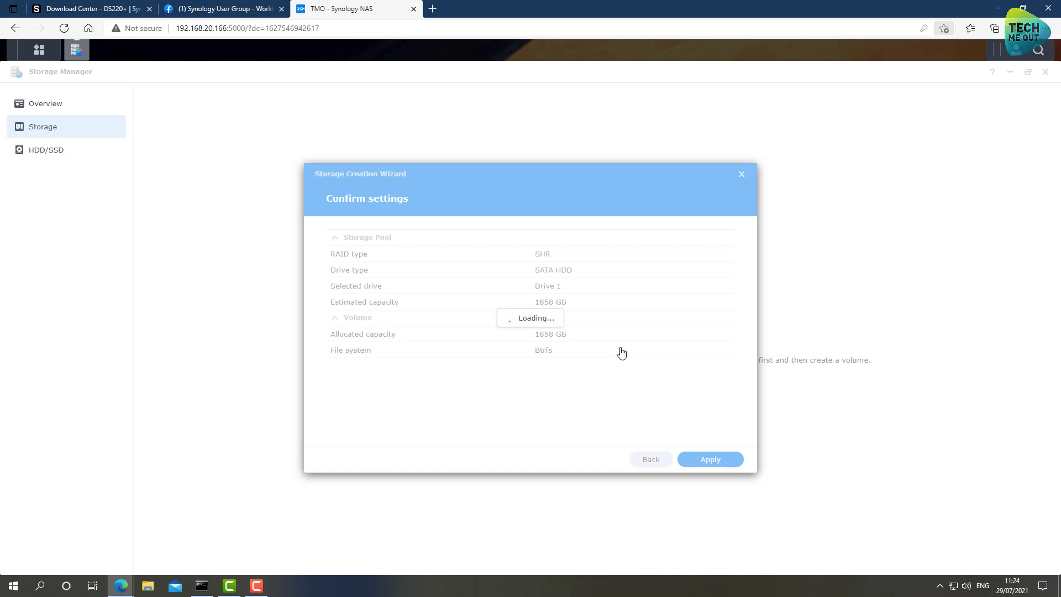
{"action": "left_click", "coordinate": [709, 459]}
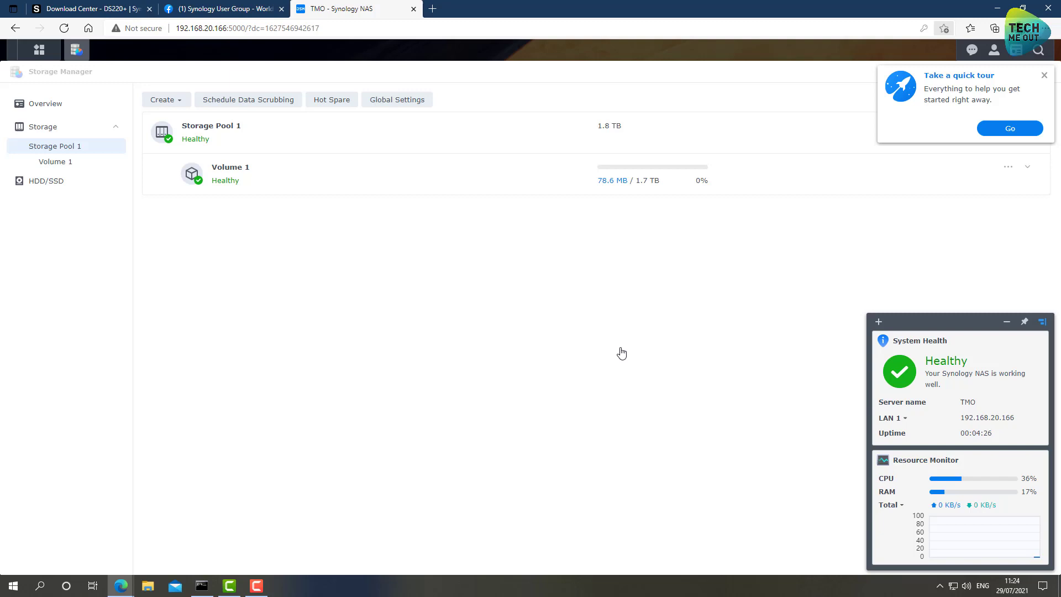
{"action": "mouse_move", "coordinate": [1009, 128]}
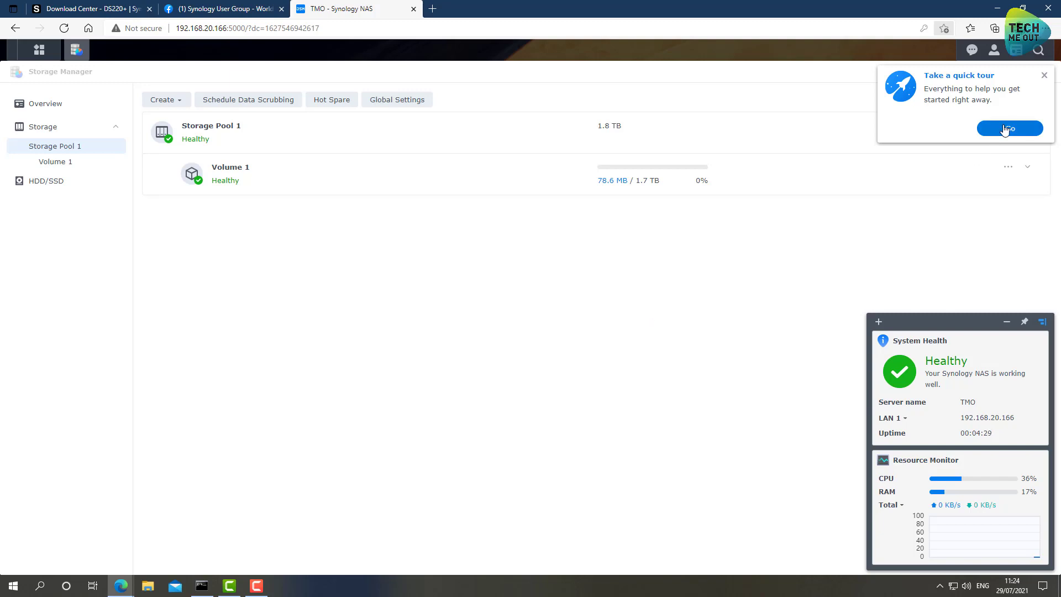
Start the quick tour with Go, then close the DSM Help window it opens
{"action": "left_click", "coordinate": [1009, 129]}
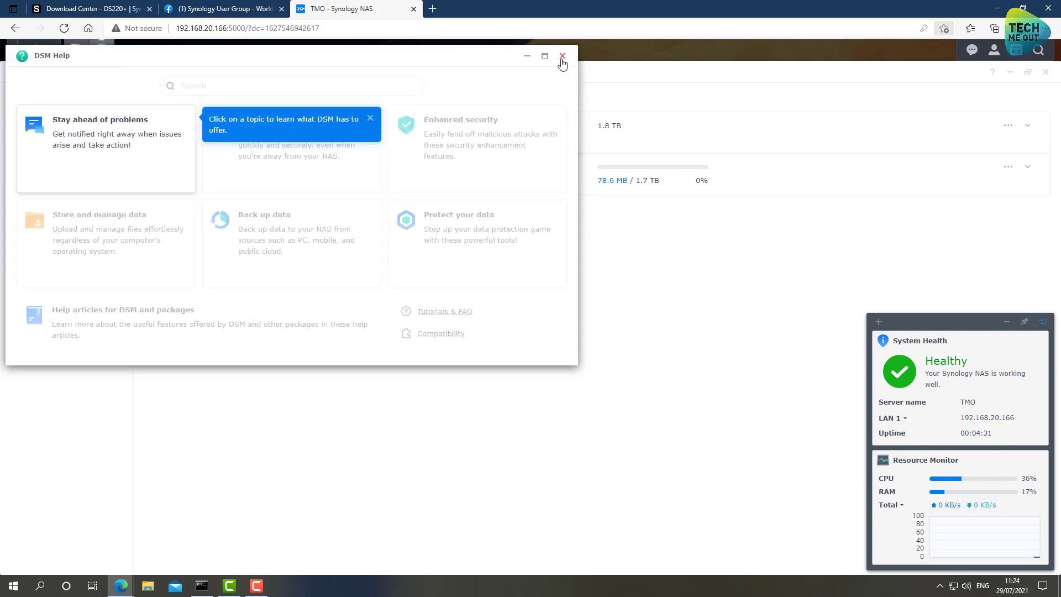
{"action": "left_click", "coordinate": [563, 55]}
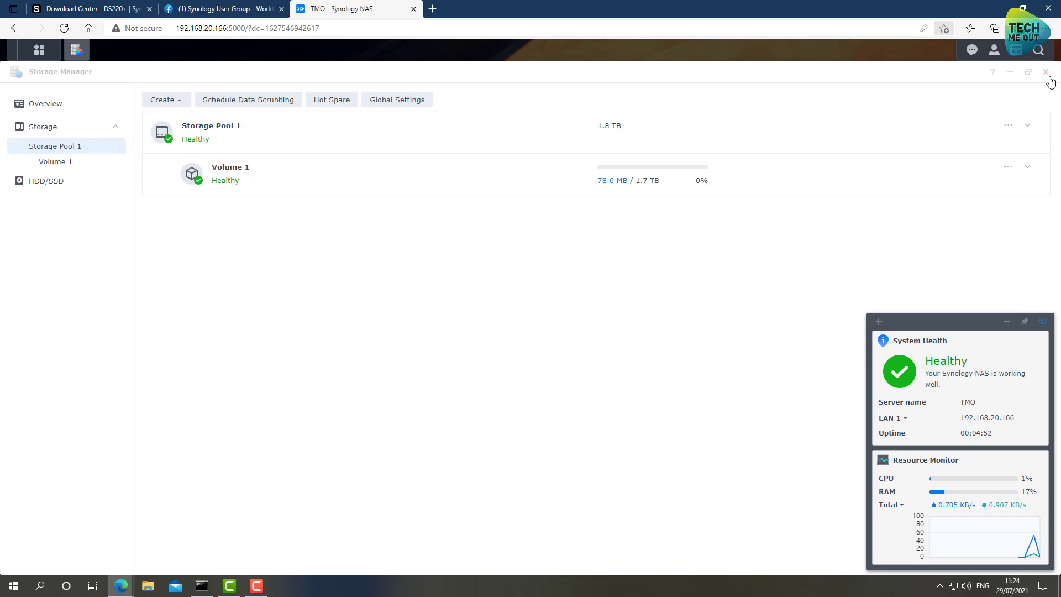
{"action": "mouse_move", "coordinate": [444, 207]}
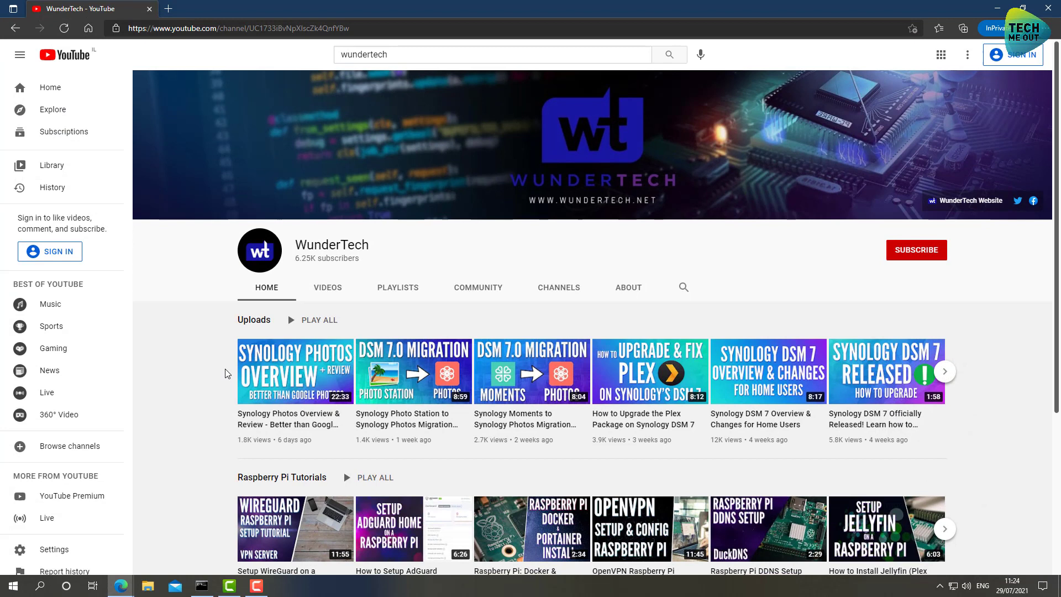
{"action": "mouse_move", "coordinate": [187, 306]}
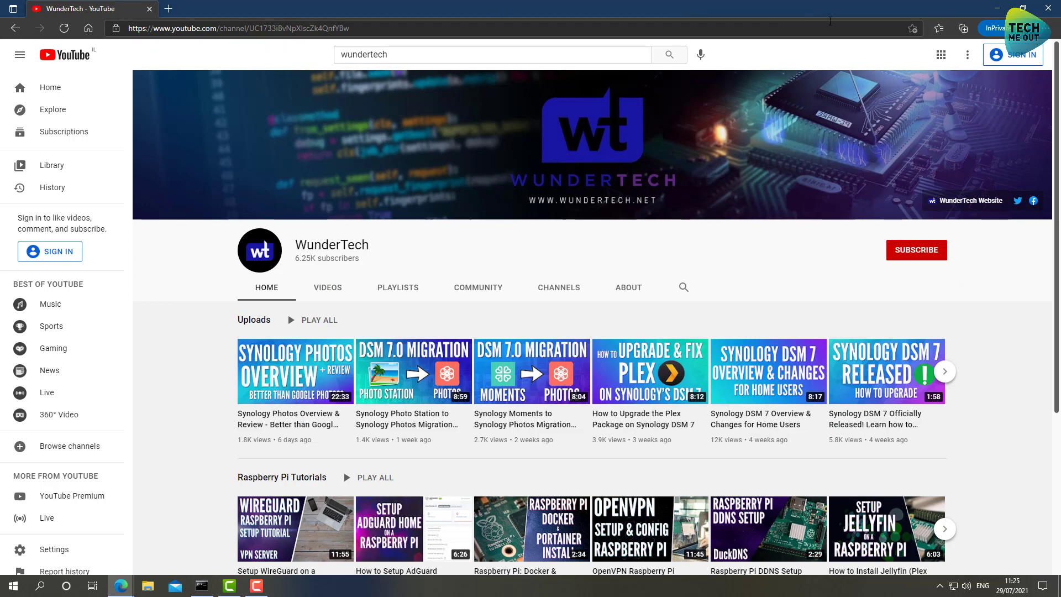
Switch to the browser window showing WunderTech's YouTube channel page
{"action": "left_click", "coordinate": [224, 8]}
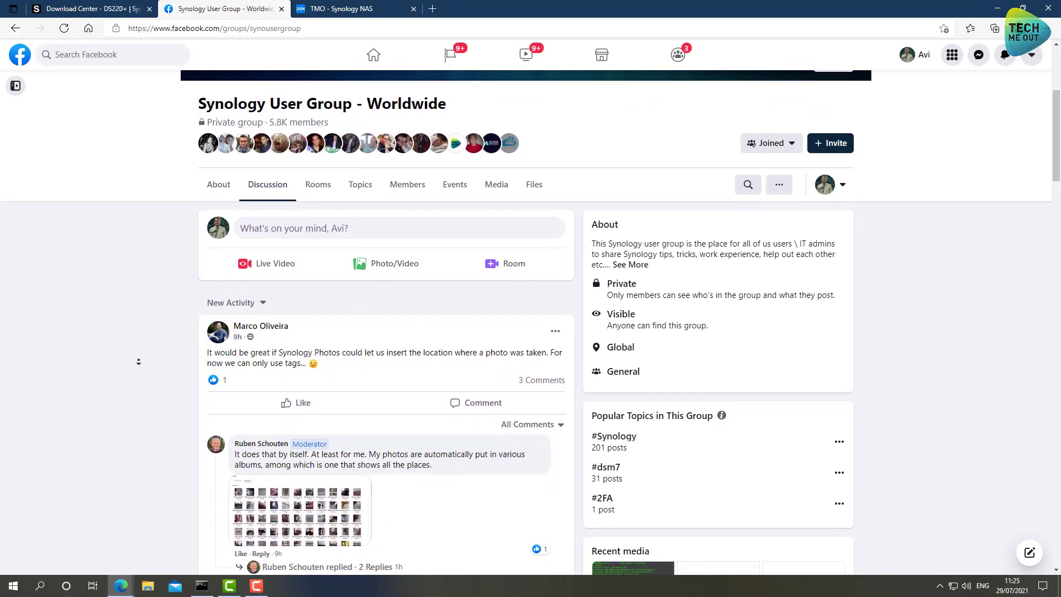
Read down the Synology User Group feed to the NAS reliability question, then return to the TMO - Synology NAS tab
{"action": "scroll", "scroll_direction": "down", "scroll_amount": 3}
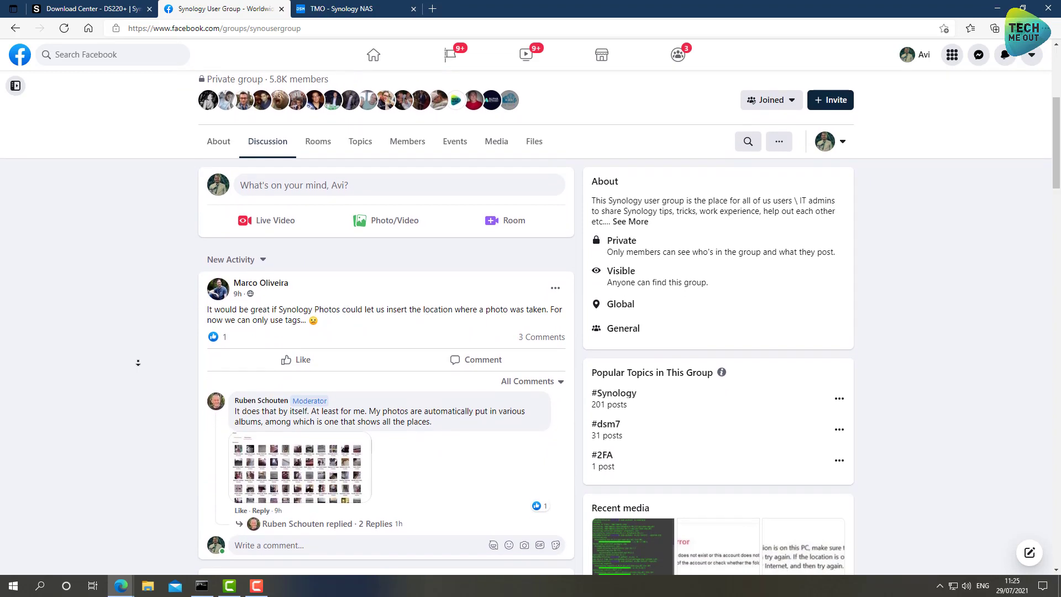
{"action": "scroll", "scroll_direction": "down", "scroll_amount": 3}
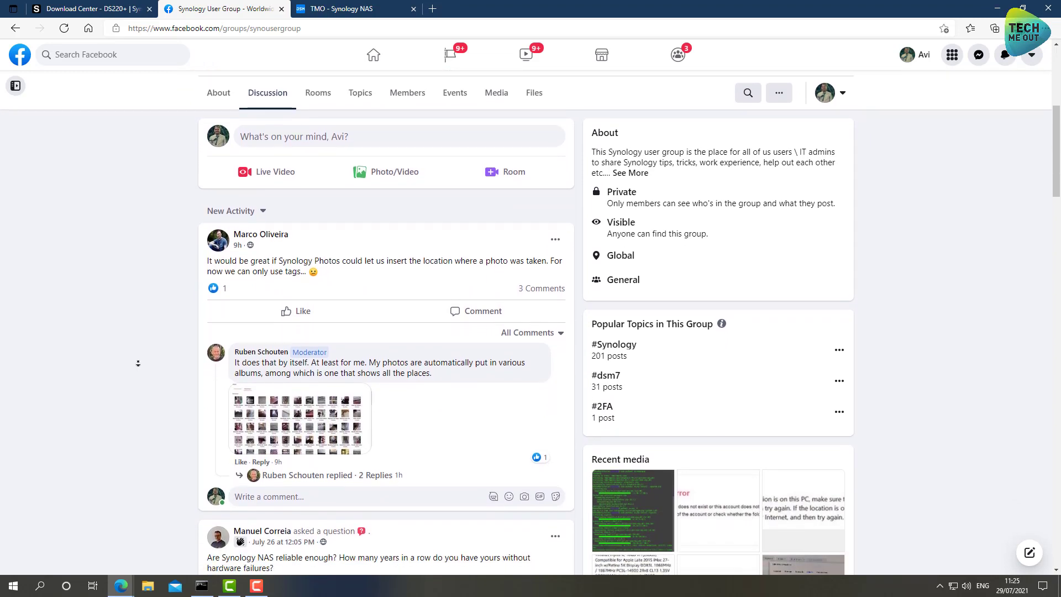
{"action": "scroll", "scroll_direction": "down", "scroll_amount": 3}
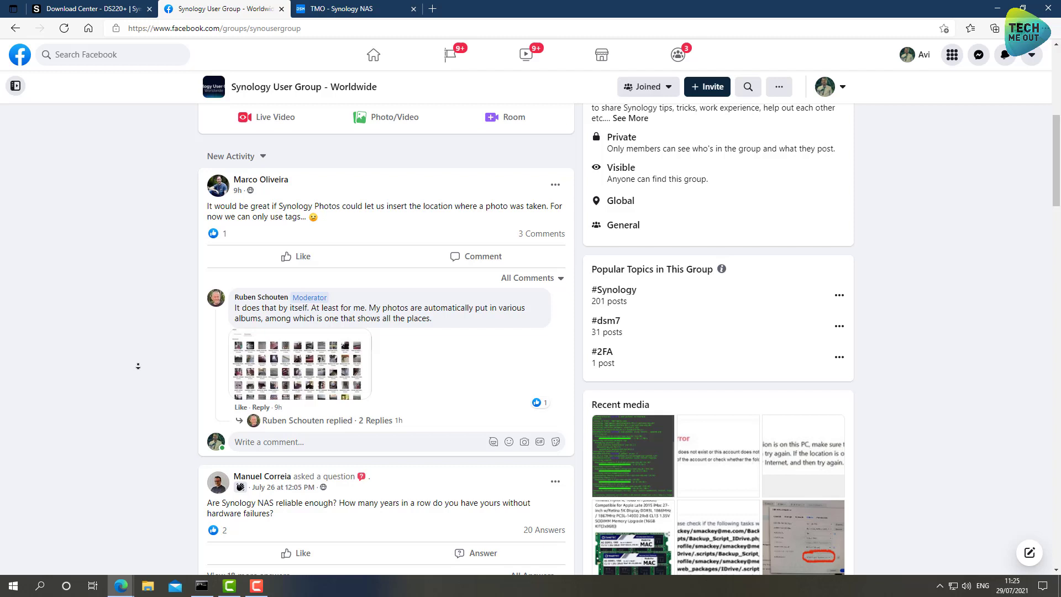
{"action": "scroll", "scroll_direction": "down", "scroll_amount": 3}
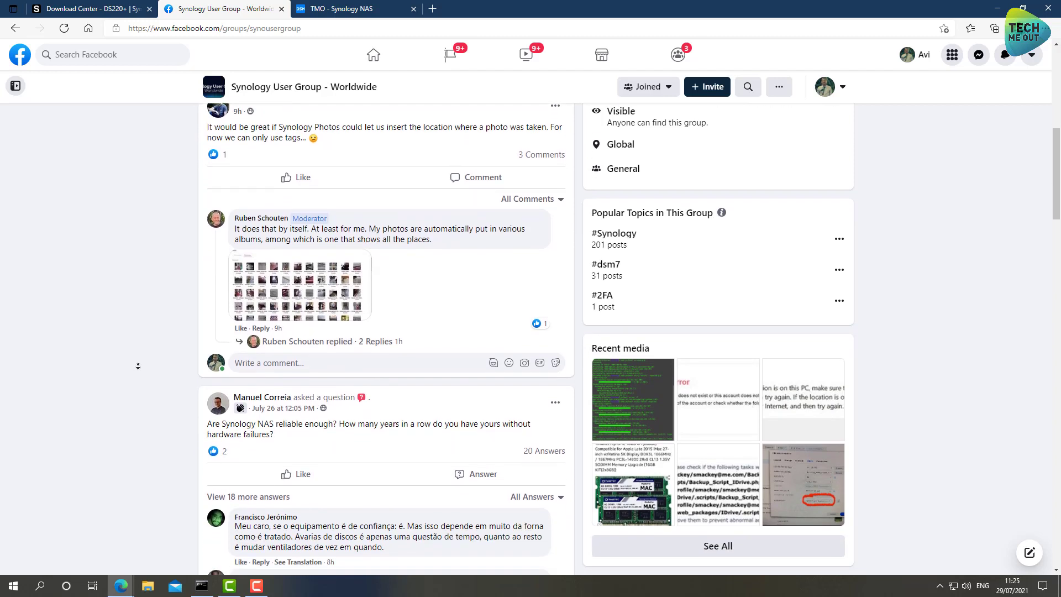
{"action": "scroll", "scroll_direction": "down", "scroll_amount": 3}
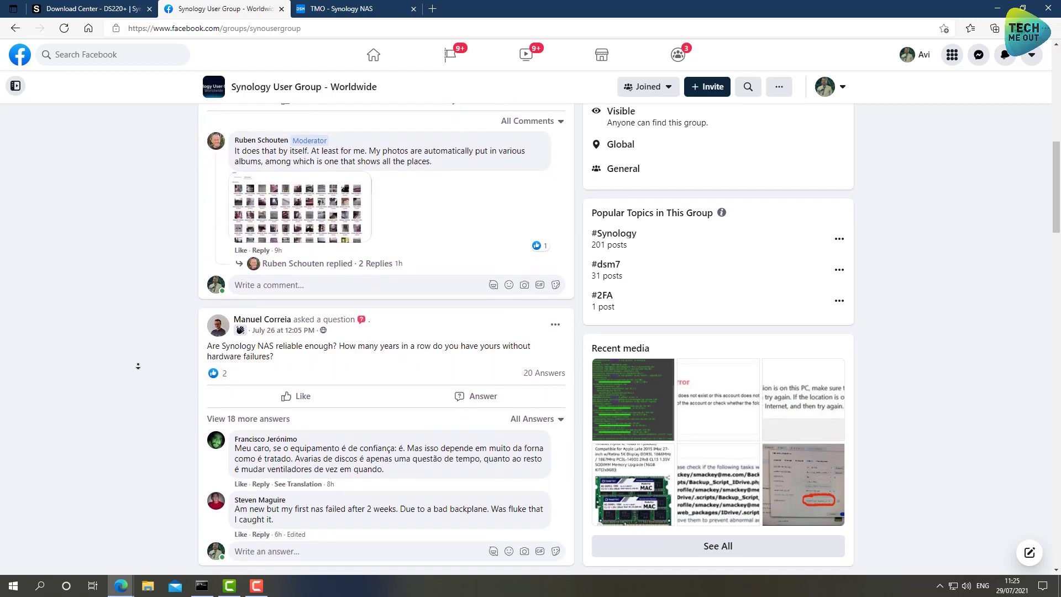
{"action": "mouse_move", "coordinate": [136, 371]}
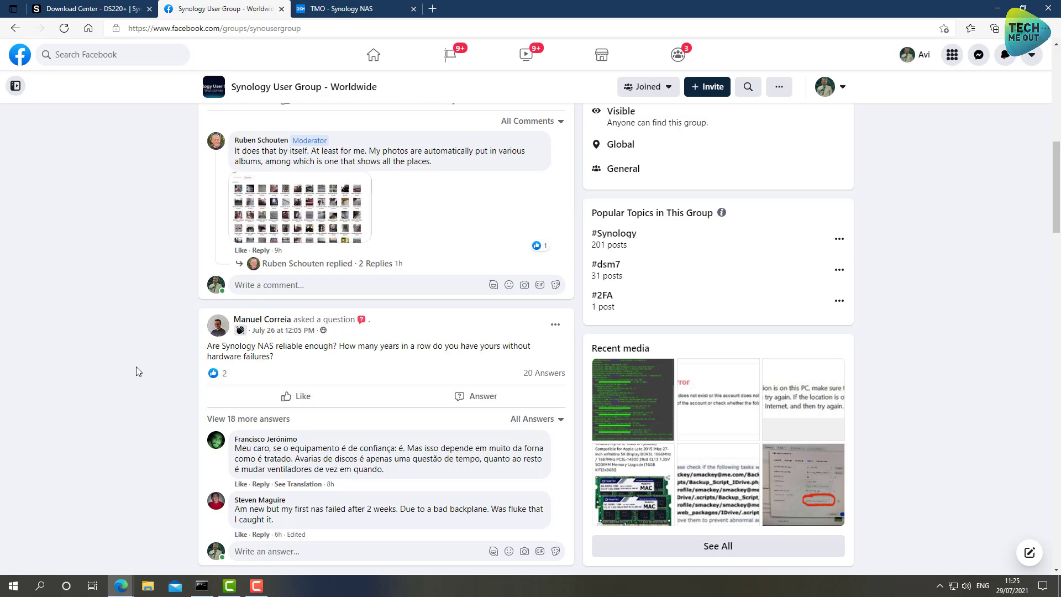
{"action": "left_click", "coordinate": [351, 8]}
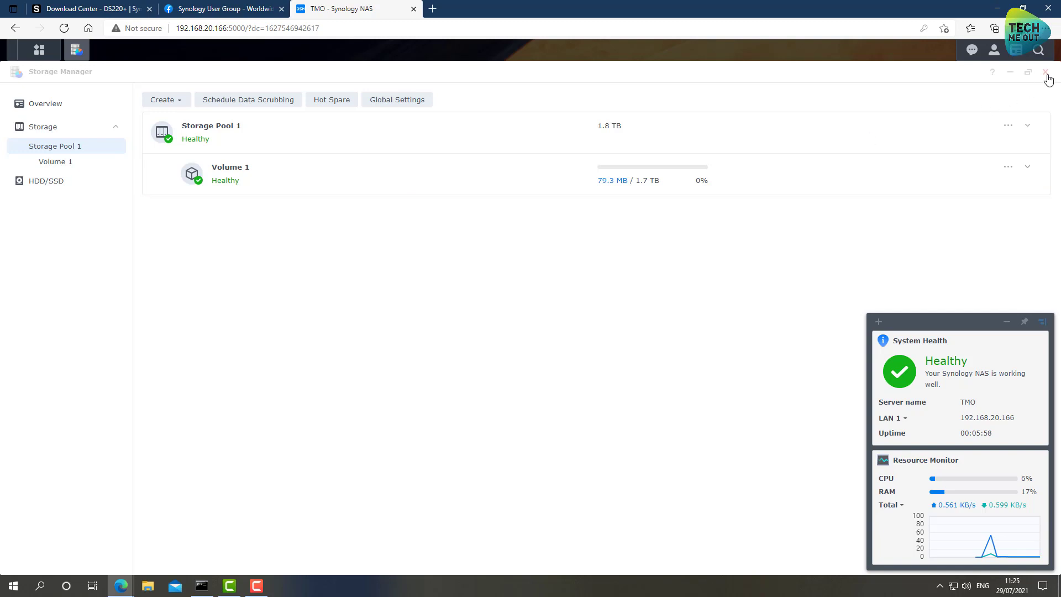
Close Storage Manager to show the DSM desktop with System Health Healthy
{"action": "left_click", "coordinate": [1046, 72]}
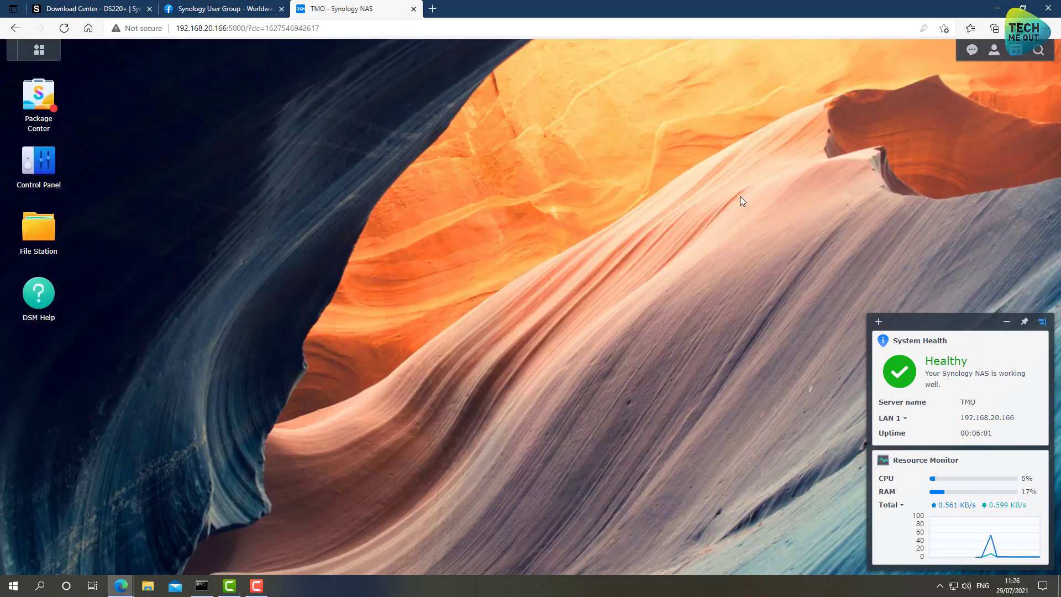